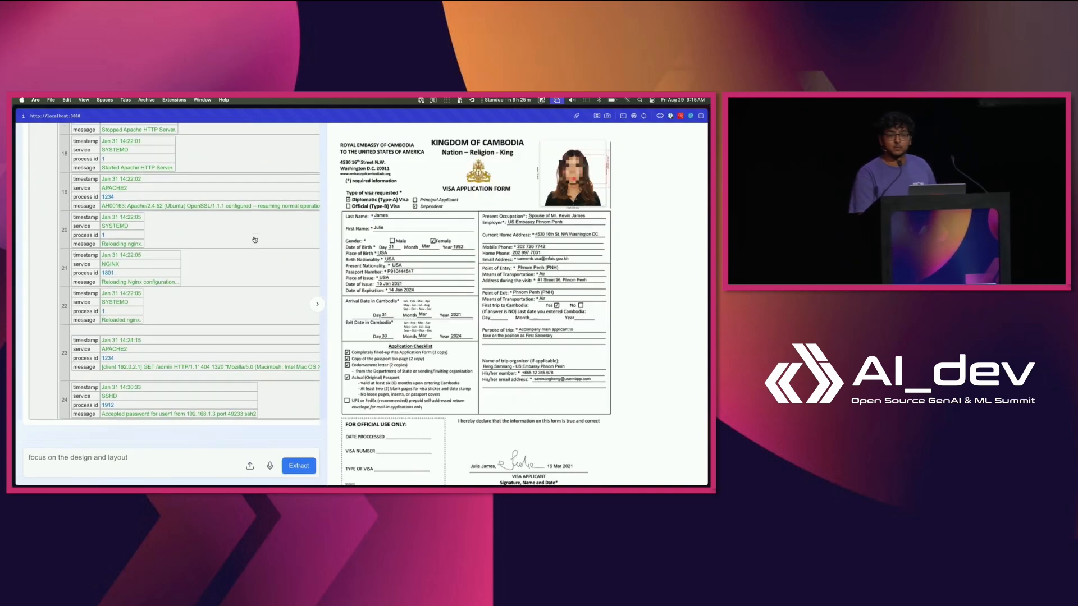
# Load the cambodia visa example, run Extract, and review the embassy, personal, contact and travel schema fields.
pyautogui.click(299, 464)
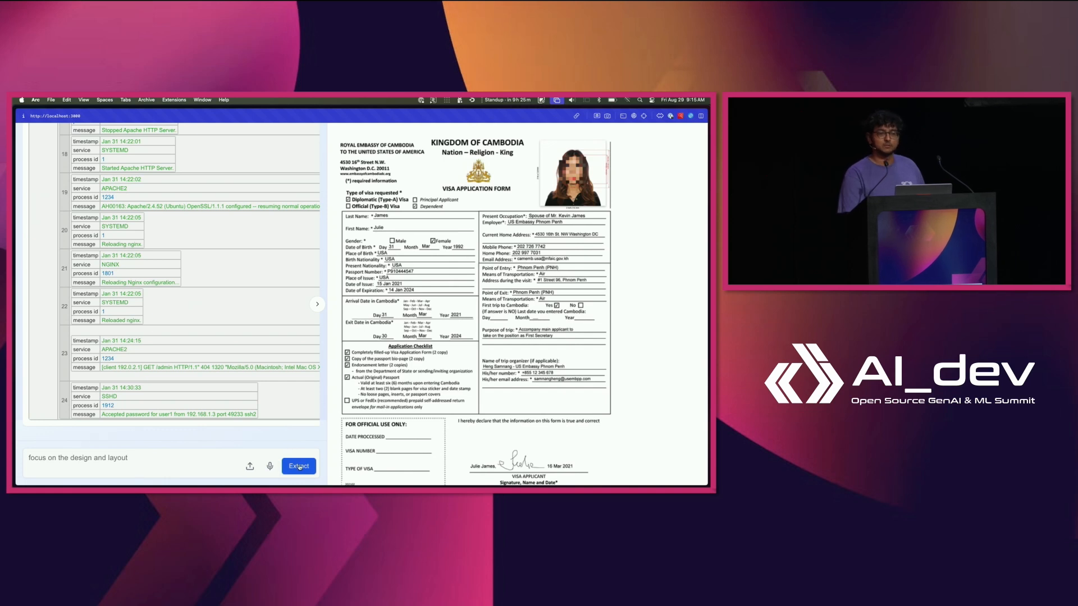
pyautogui.click(299, 466)
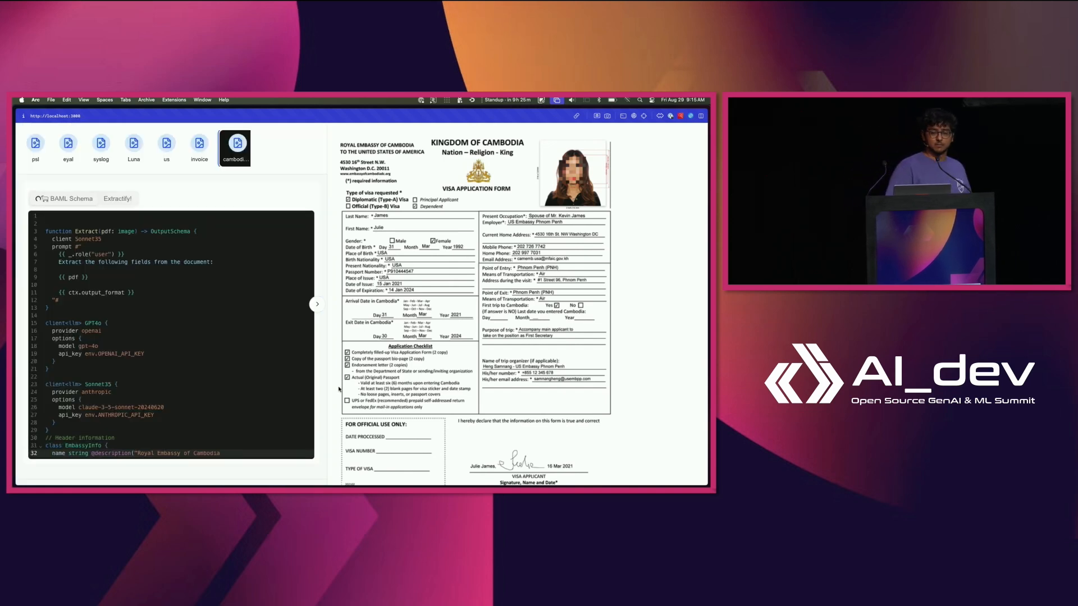
pyautogui.scroll(-3)
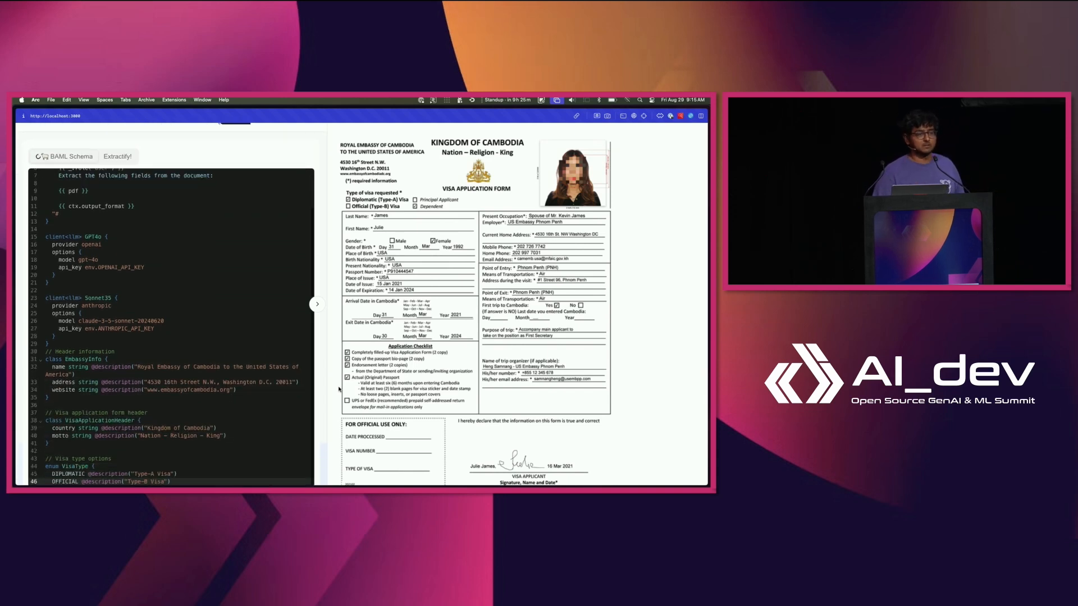
pyautogui.scroll(-3)
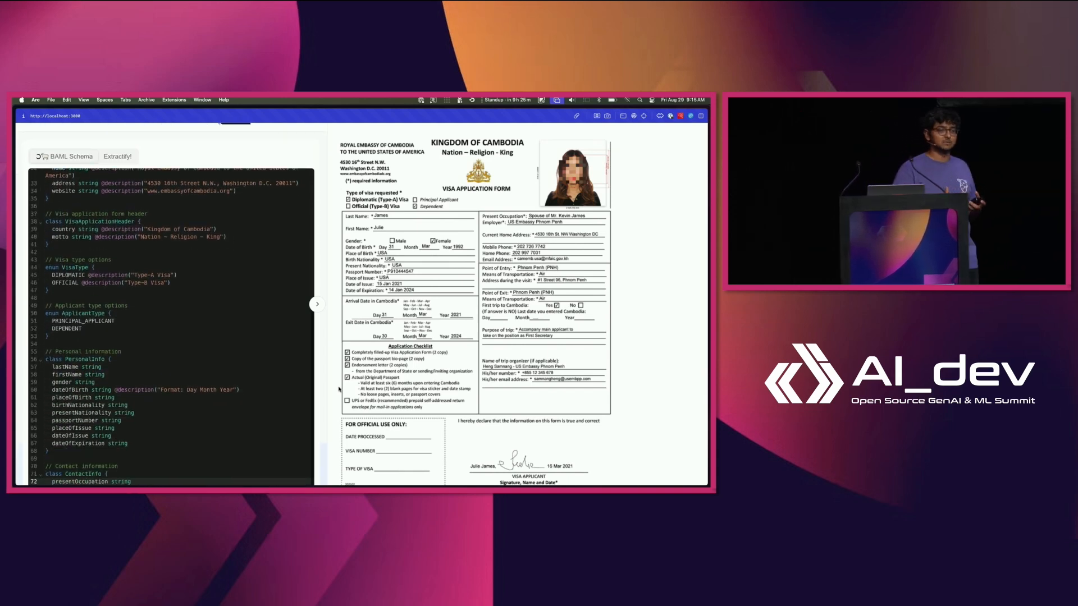
pyautogui.scroll(-3)
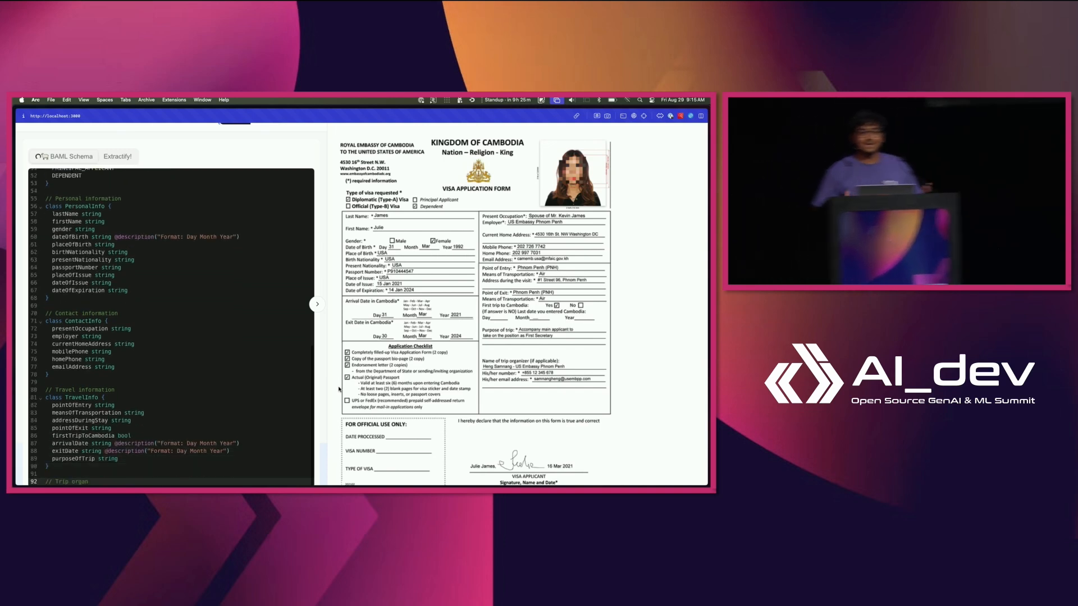
pyautogui.scroll(-3)
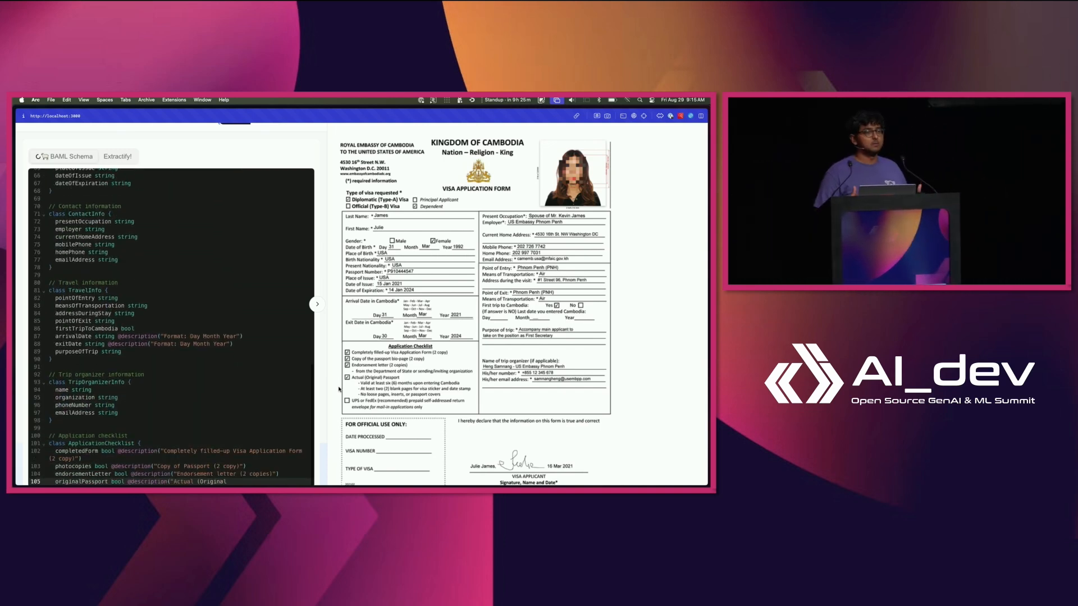
pyautogui.scroll(-3)
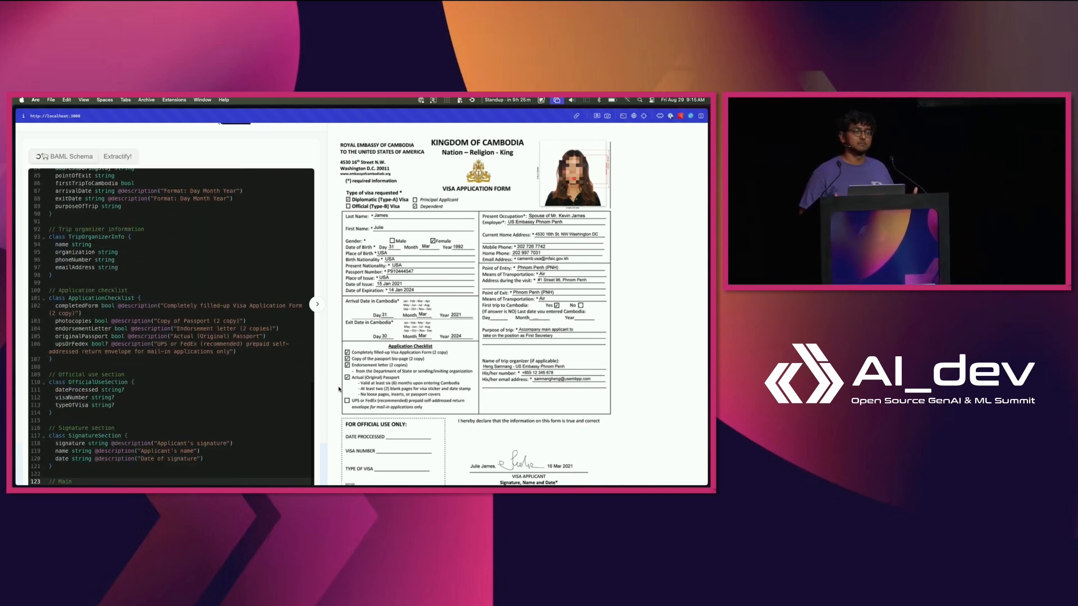
pyautogui.scroll(-3)
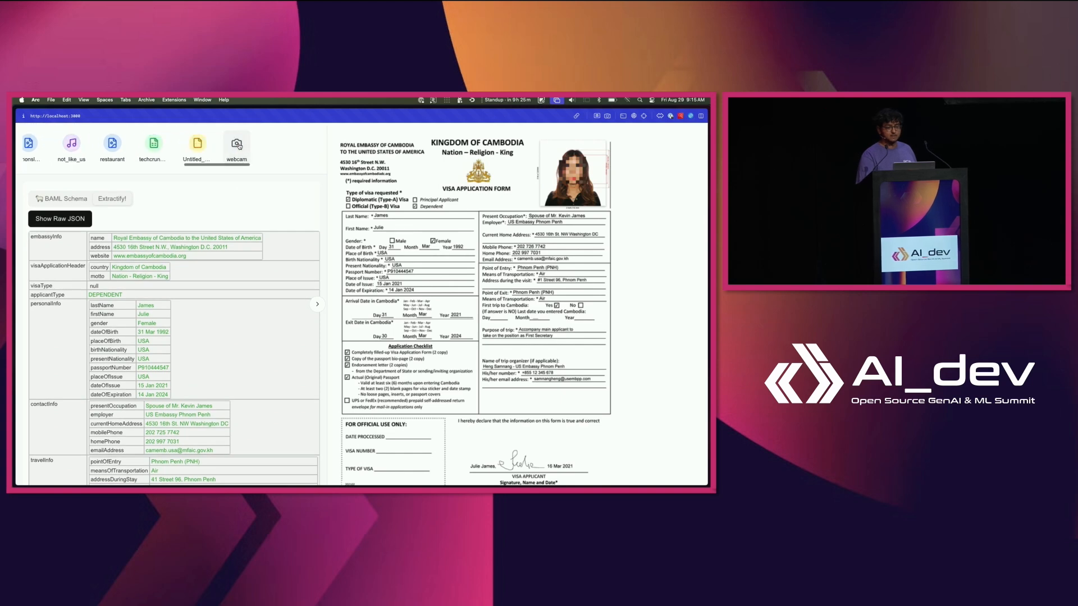
# Capture the conference badge from the live webcam feed and review its generated badge schema.
pyautogui.click(236, 142)
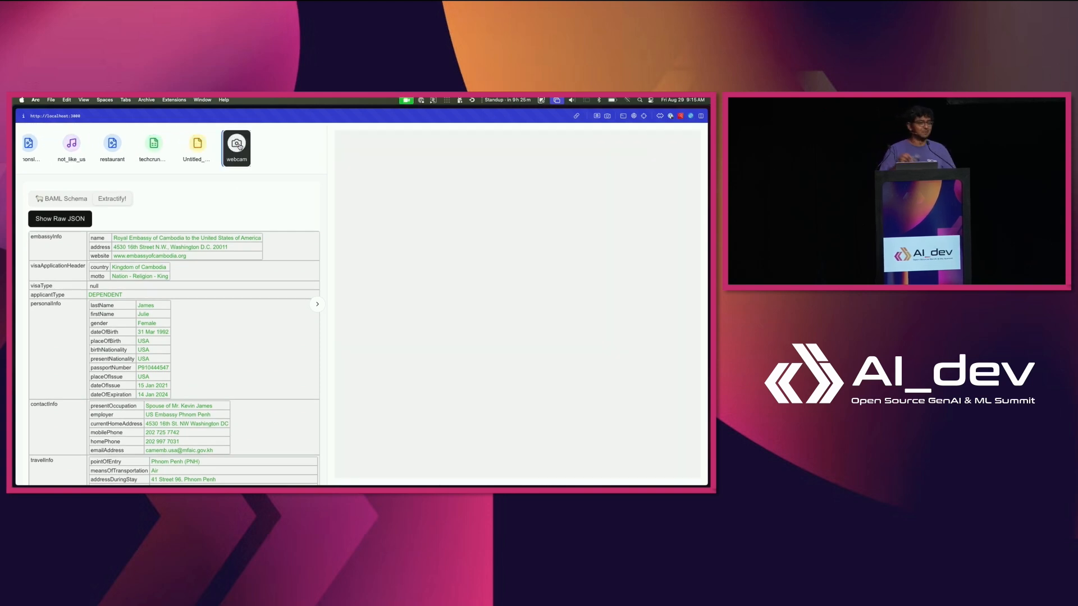
pyautogui.click(235, 145)
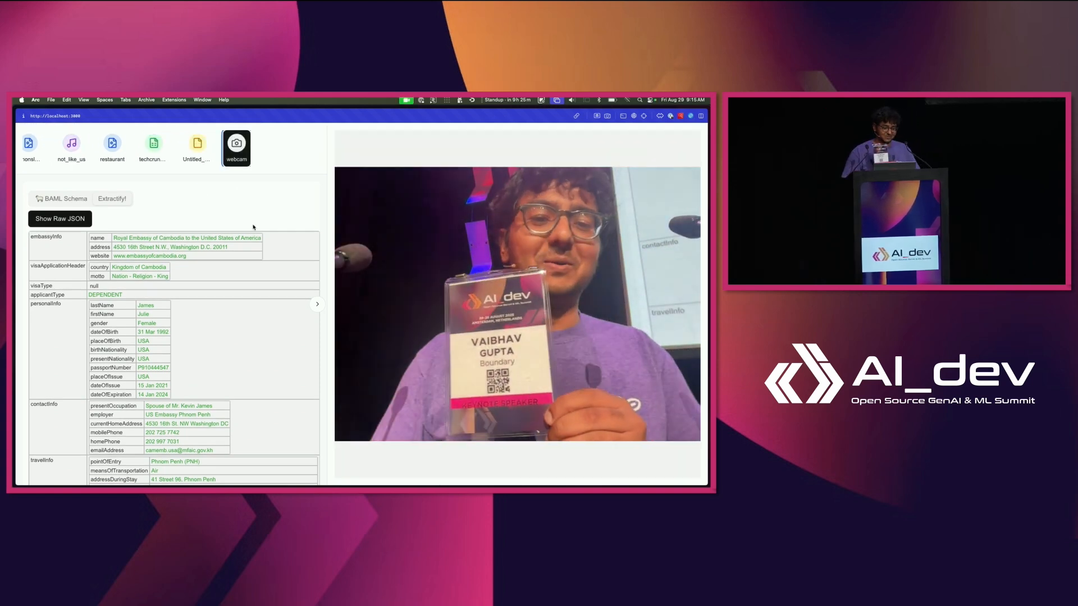
pyautogui.click(68, 199)
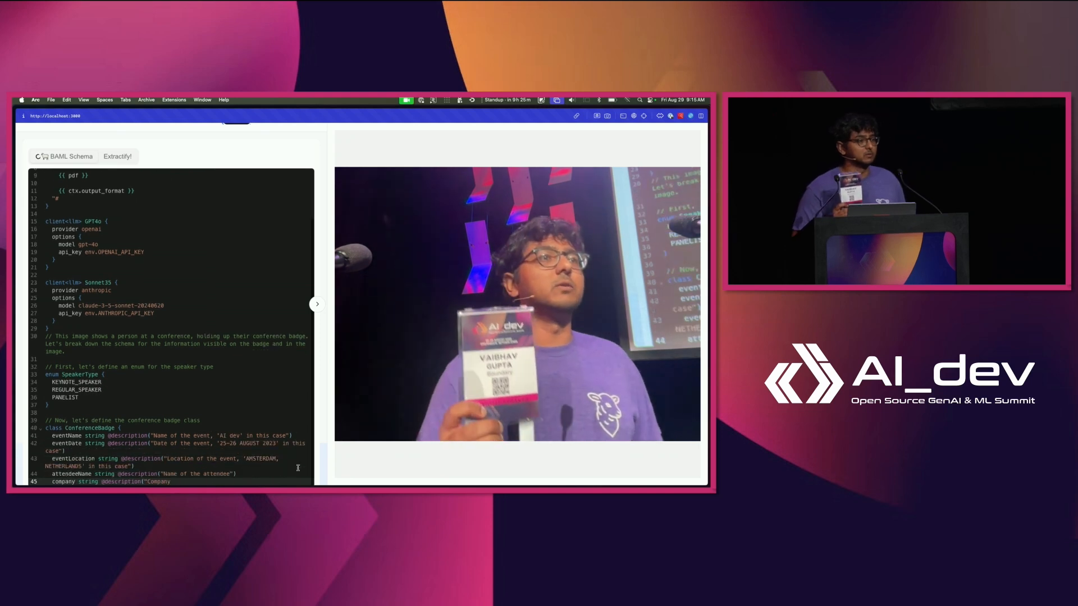
pyautogui.scroll(-3)
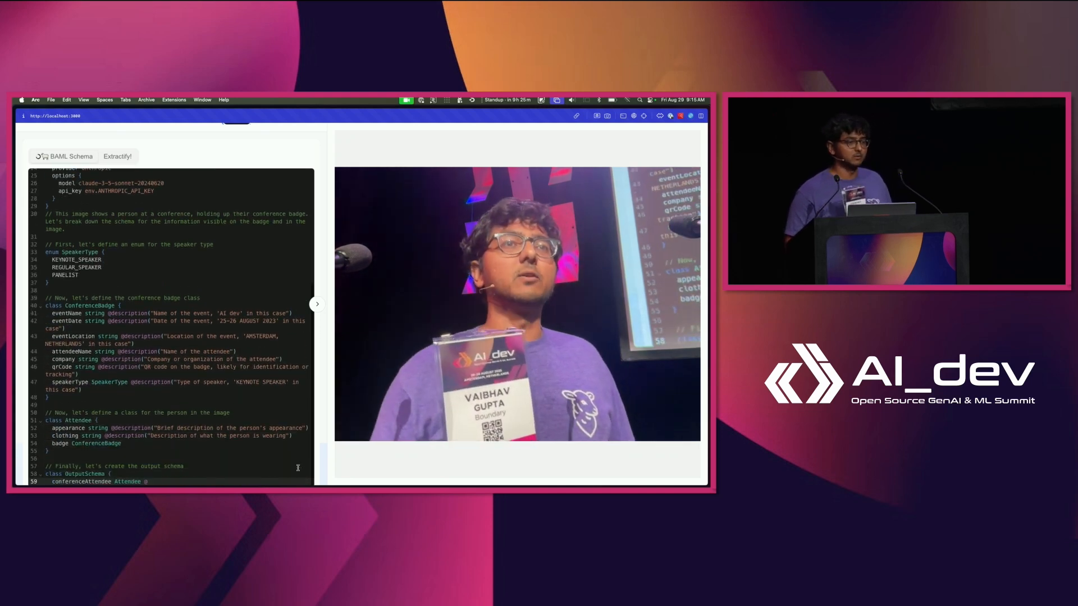
pyautogui.click(298, 466)
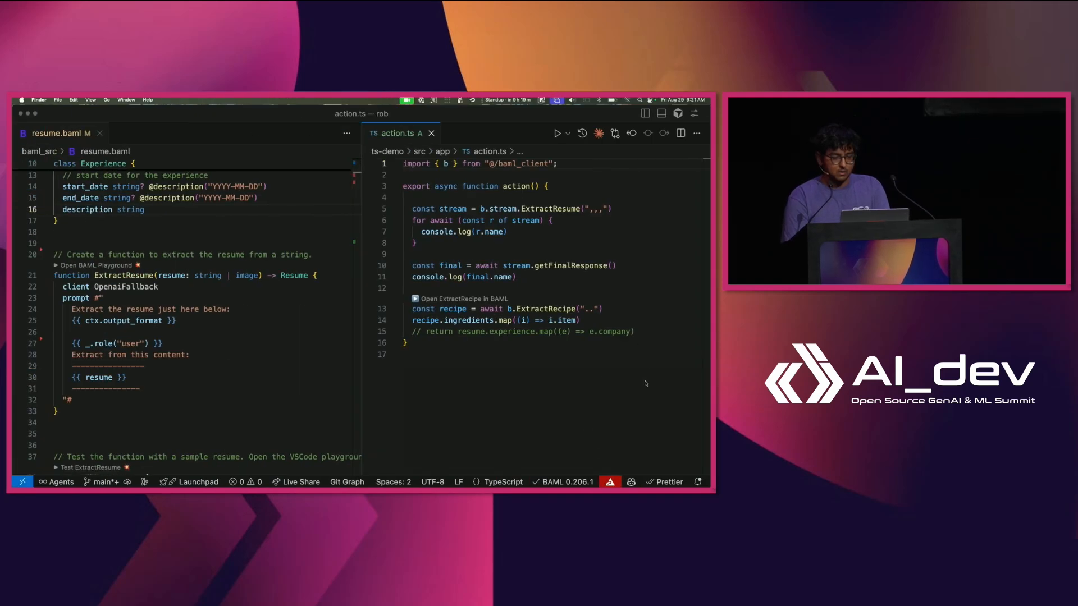
# Close action.ts and switch Cursor to the Light Modern colour theme via the theme picker.
pyautogui.click(431, 133)
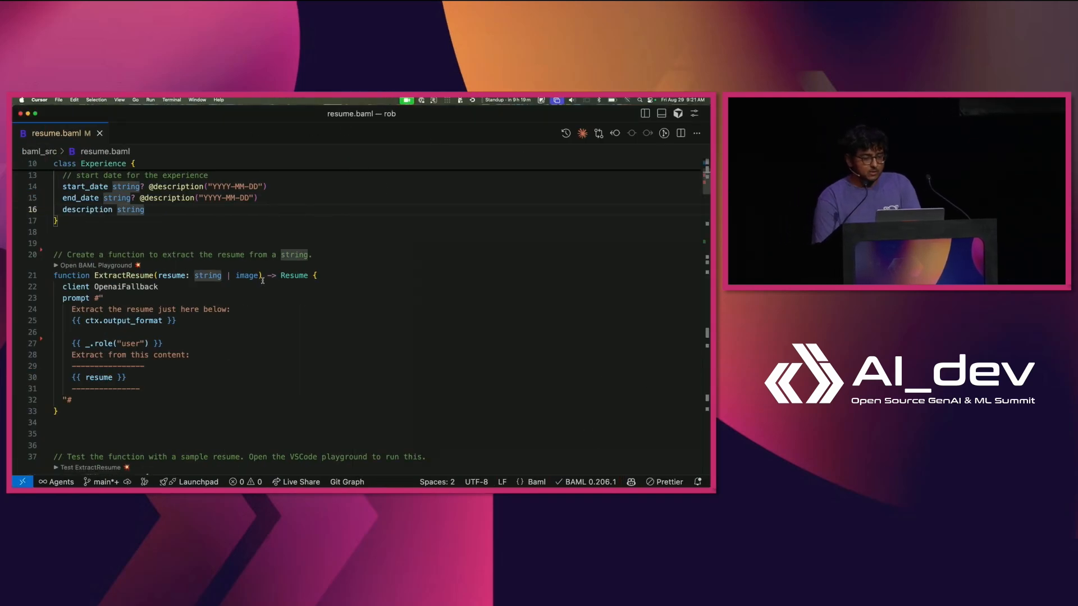
pyautogui.scroll(-3)
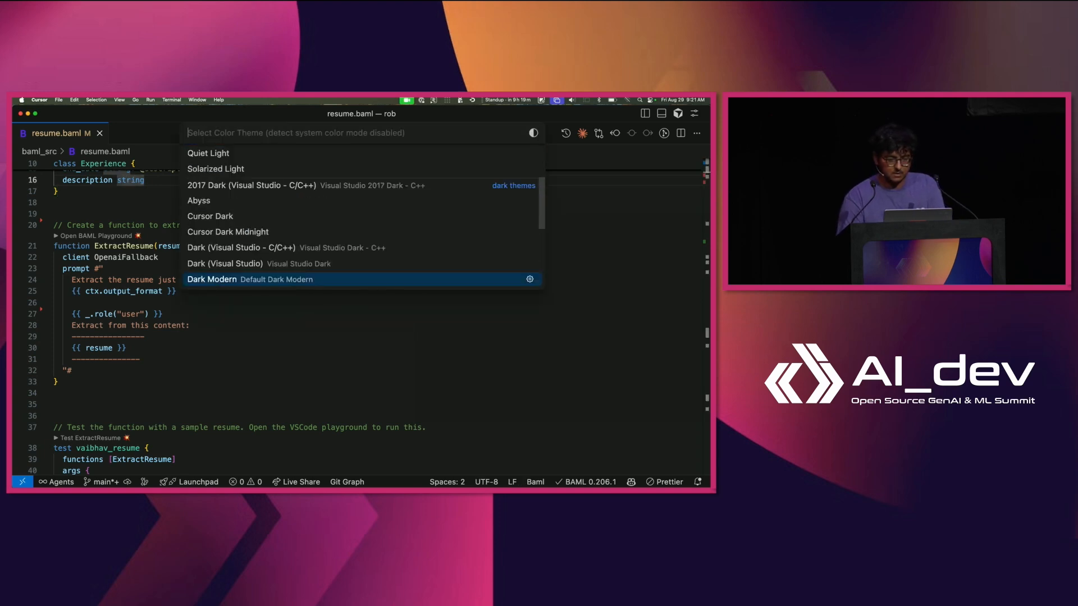
pyautogui.write('ligh')
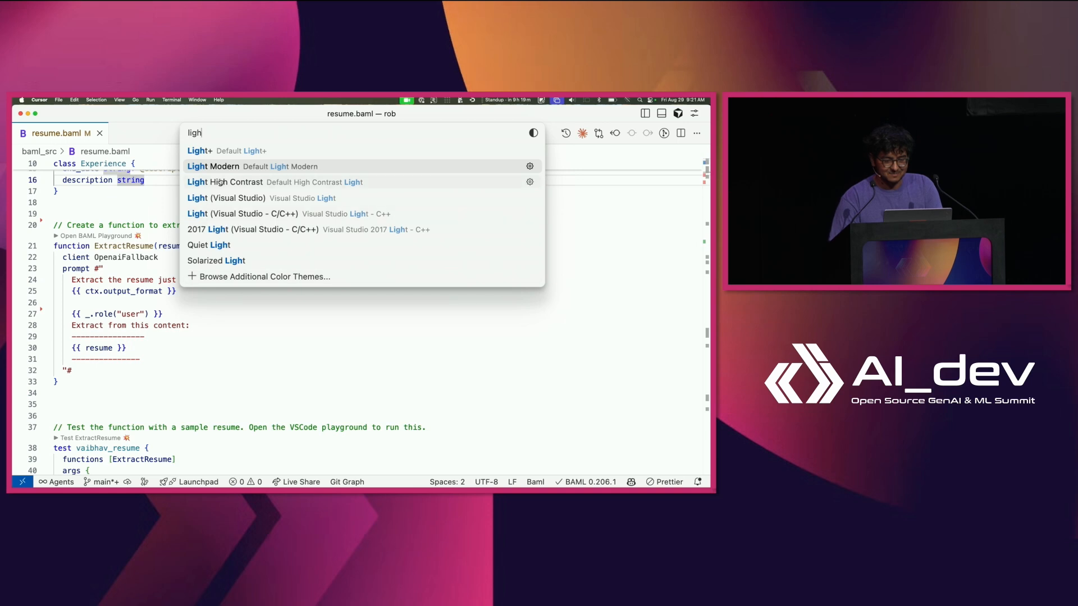
pyautogui.press('Escape')
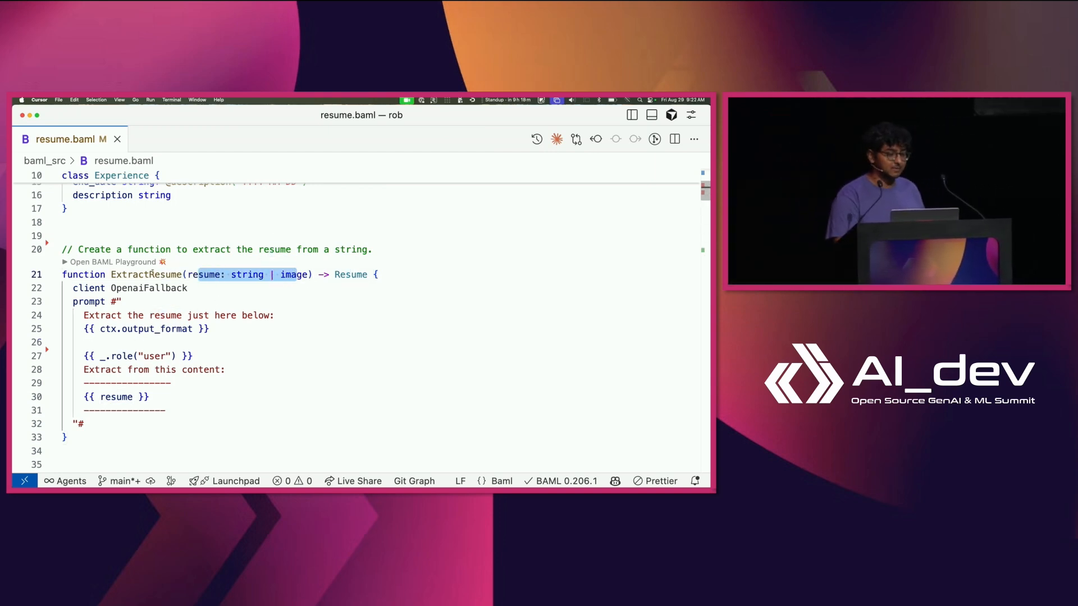
pyautogui.moveTo(350, 274)
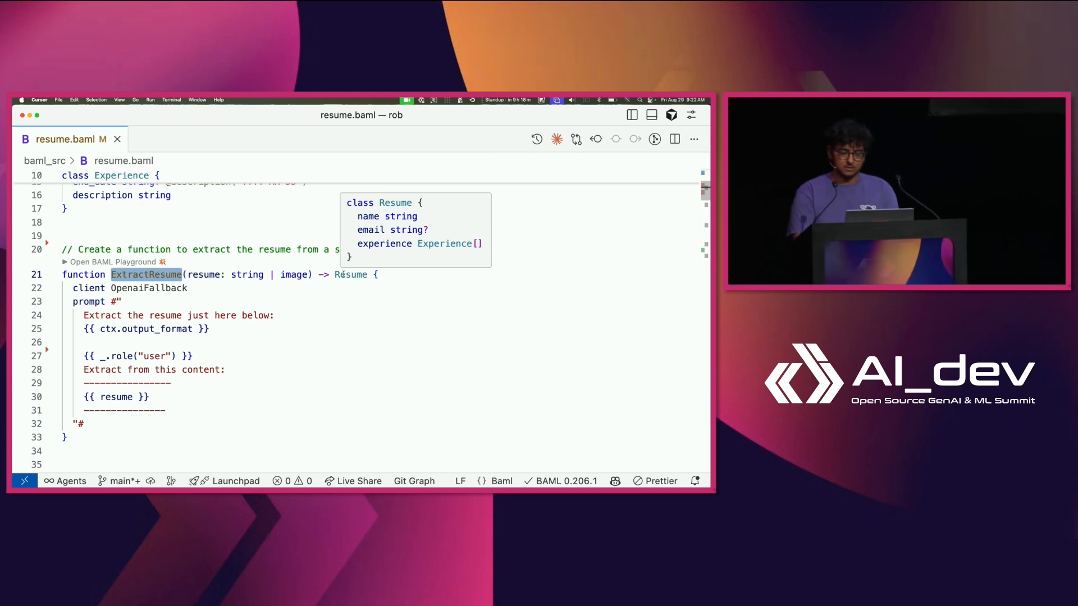
pyautogui.scroll(3)
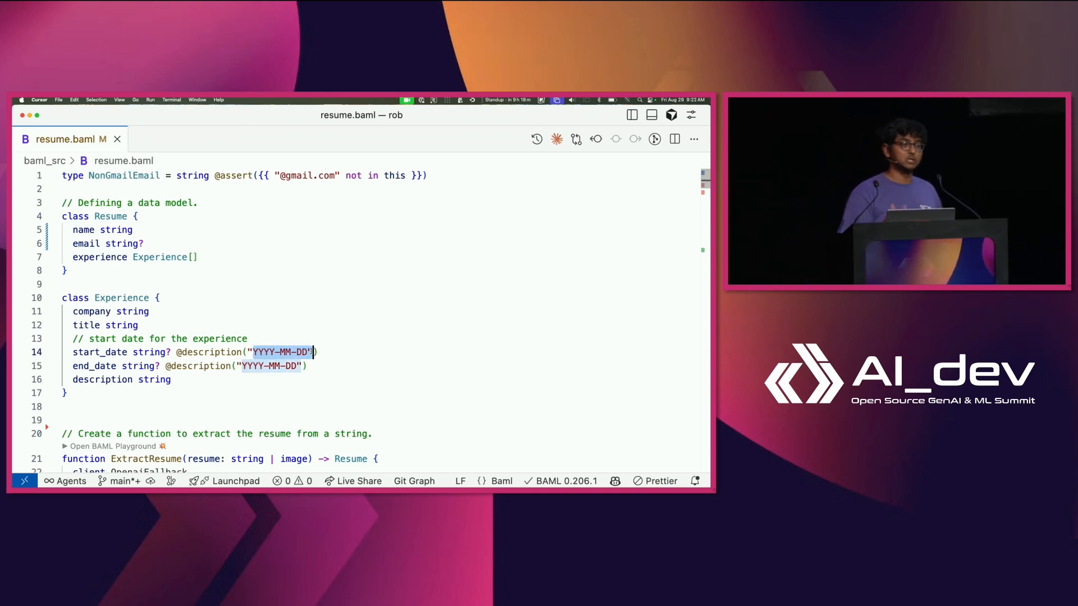
pyautogui.scroll(-3)
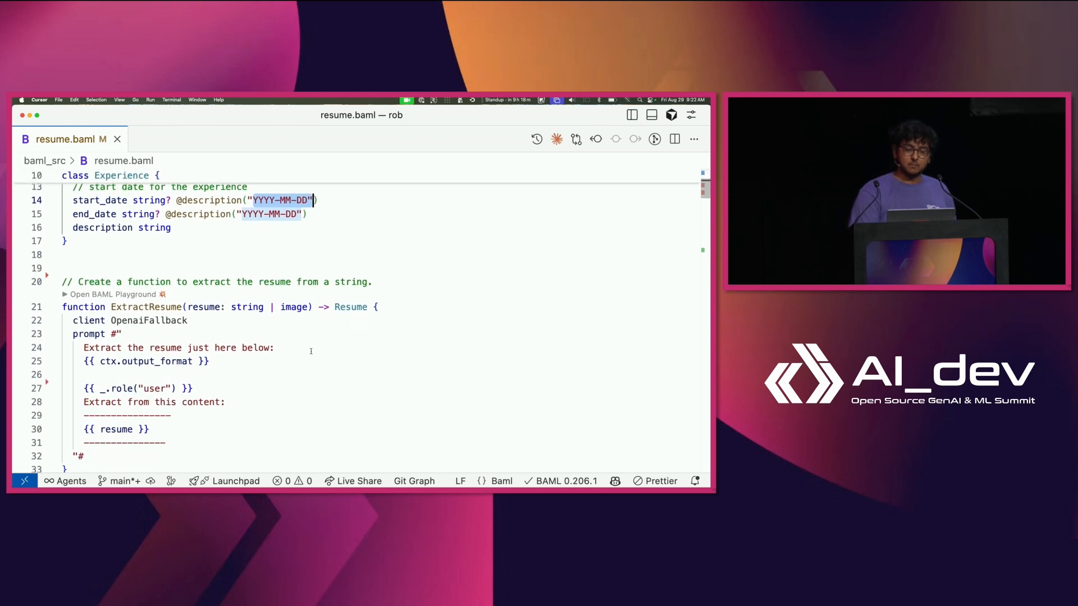
pyautogui.scroll(-3)
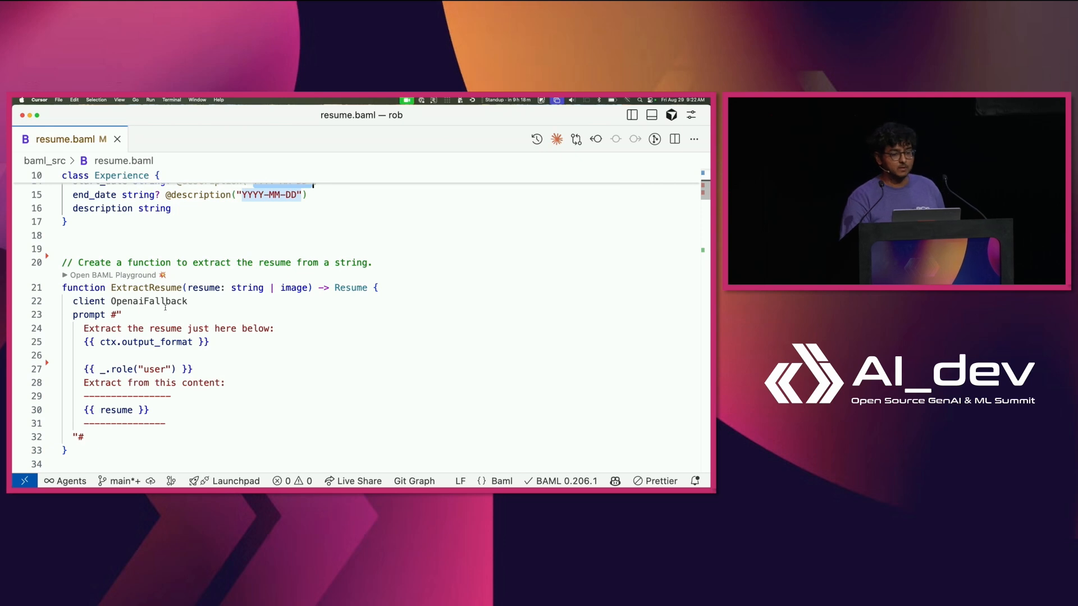
pyautogui.moveTo(149, 301)
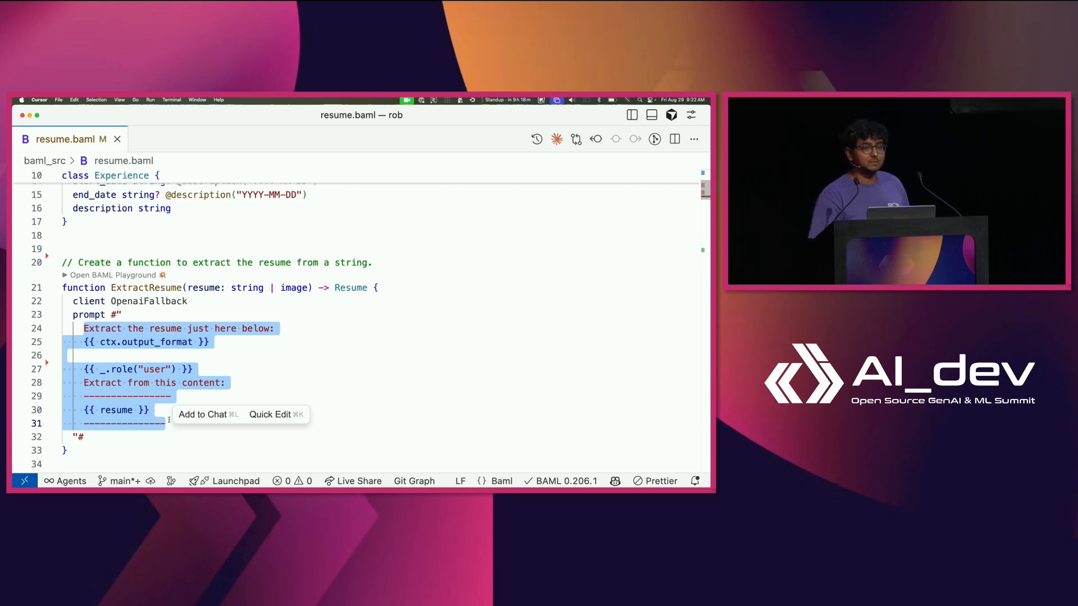
pyautogui.scroll(-3)
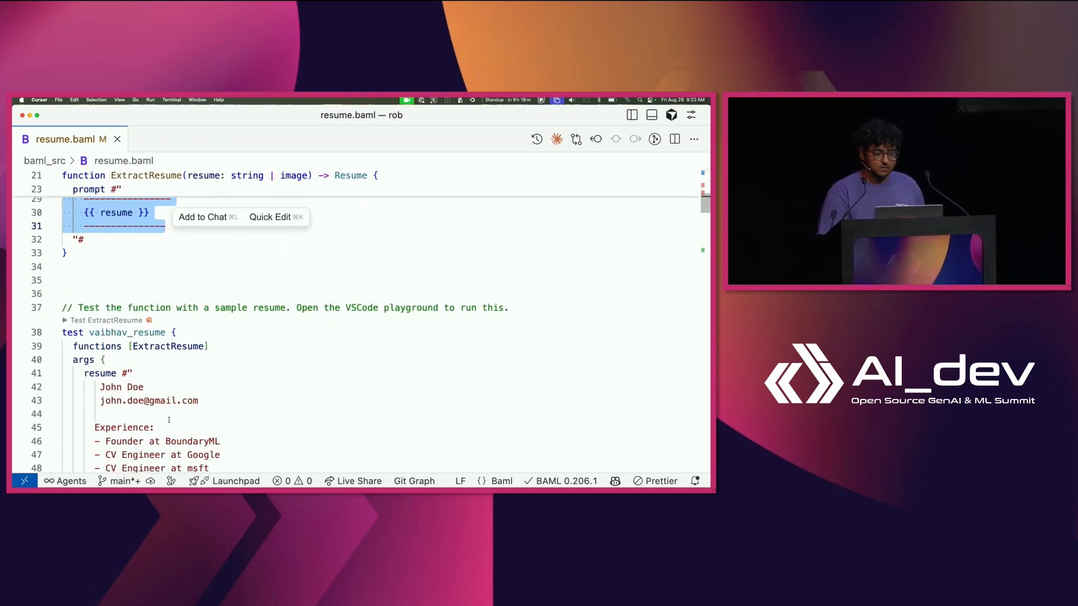
pyautogui.scroll(-3)
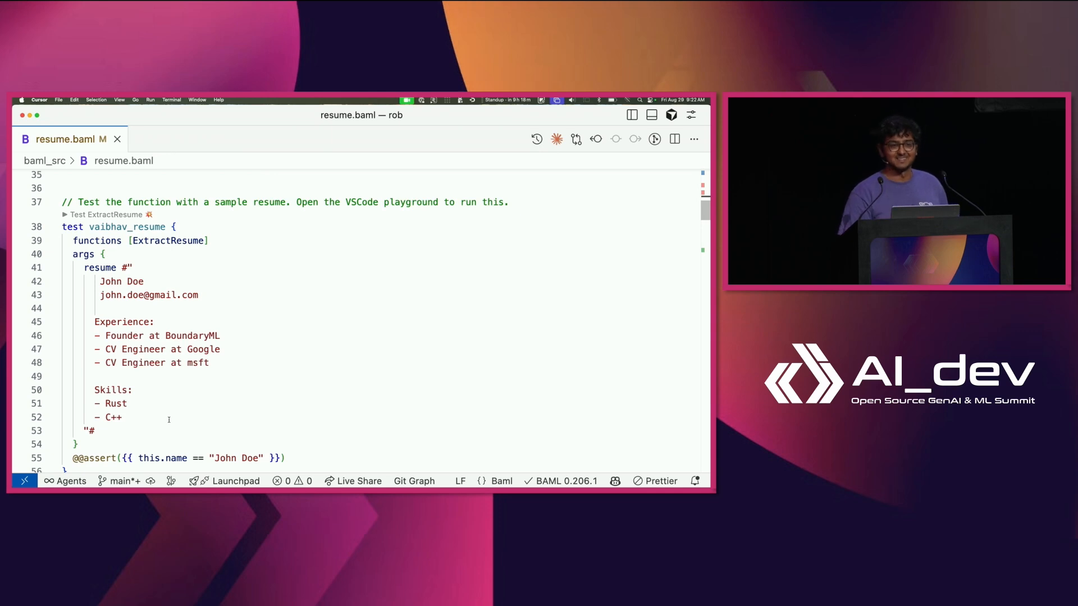
pyautogui.scroll(-3)
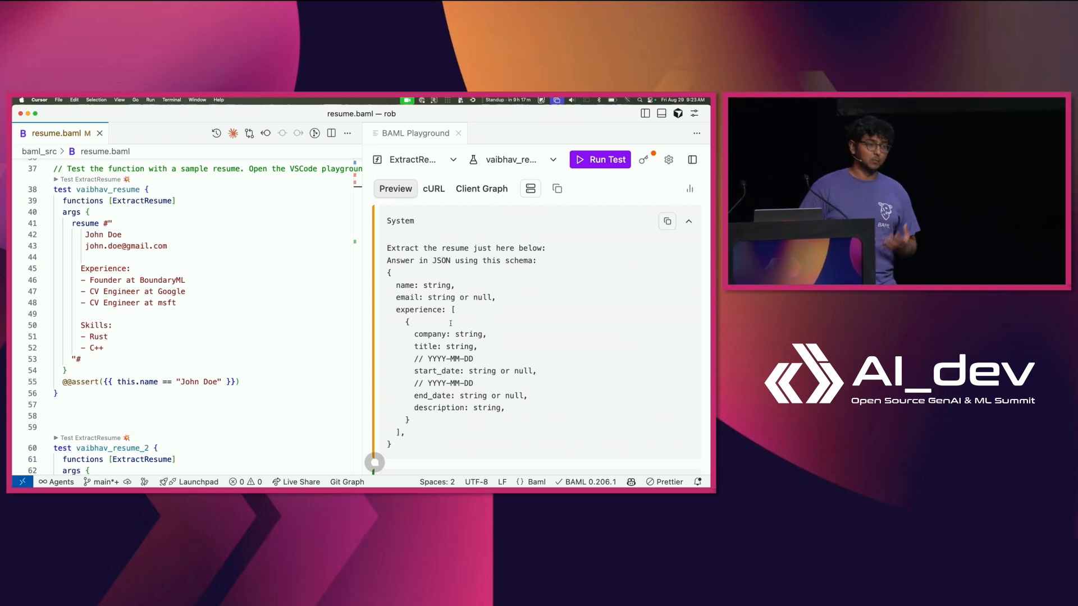
# Review the ExtractResume prompt preview in BAML Playground and switch to its cURL request for gpt-4o-mini.
pyautogui.scroll(-3)
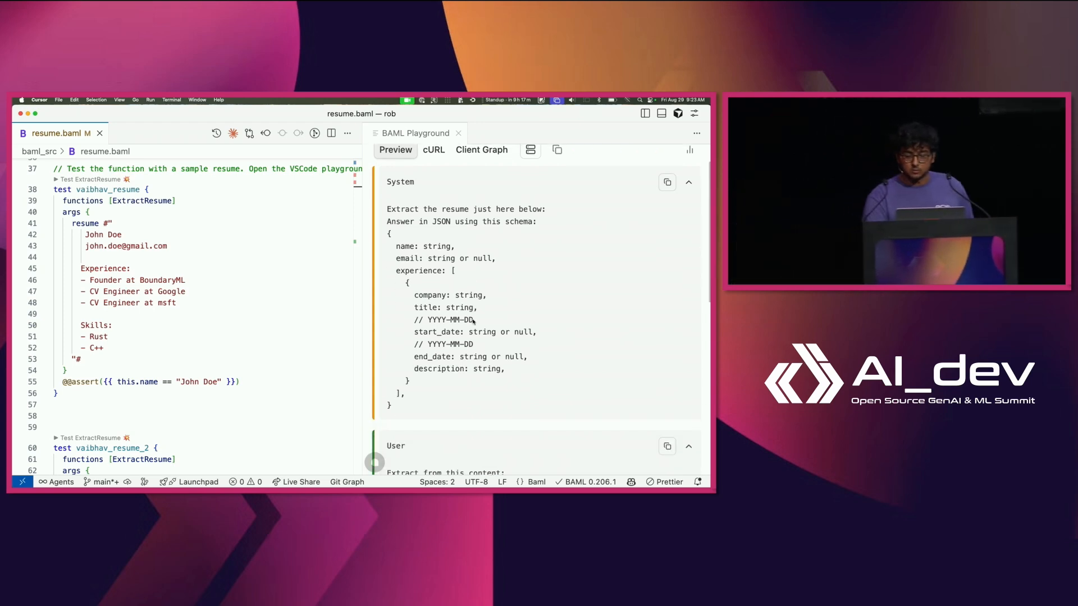
pyautogui.scroll(-3)
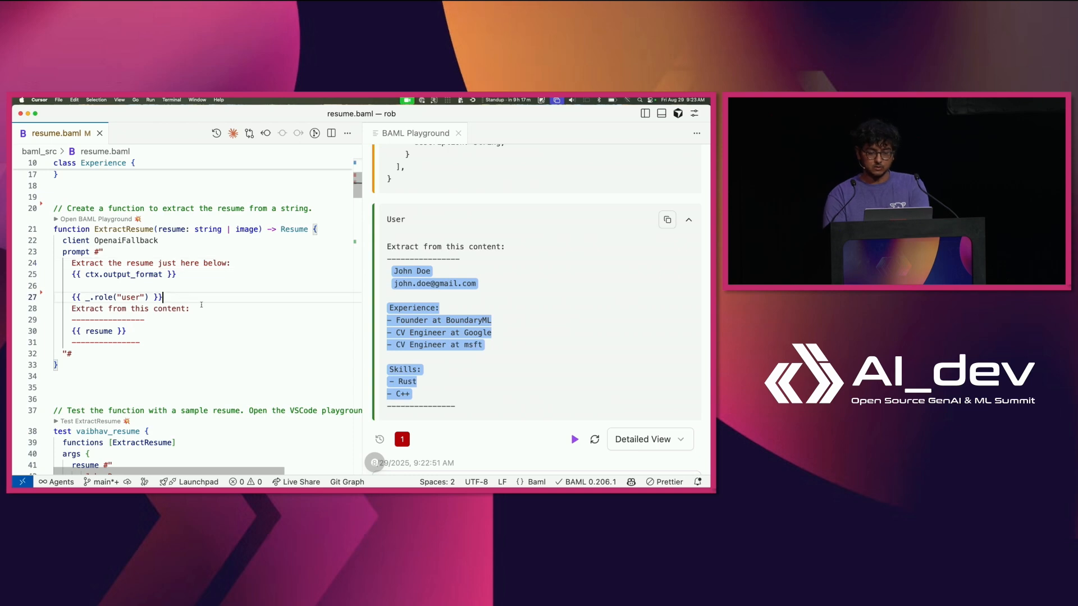
pyautogui.write('asdfas')
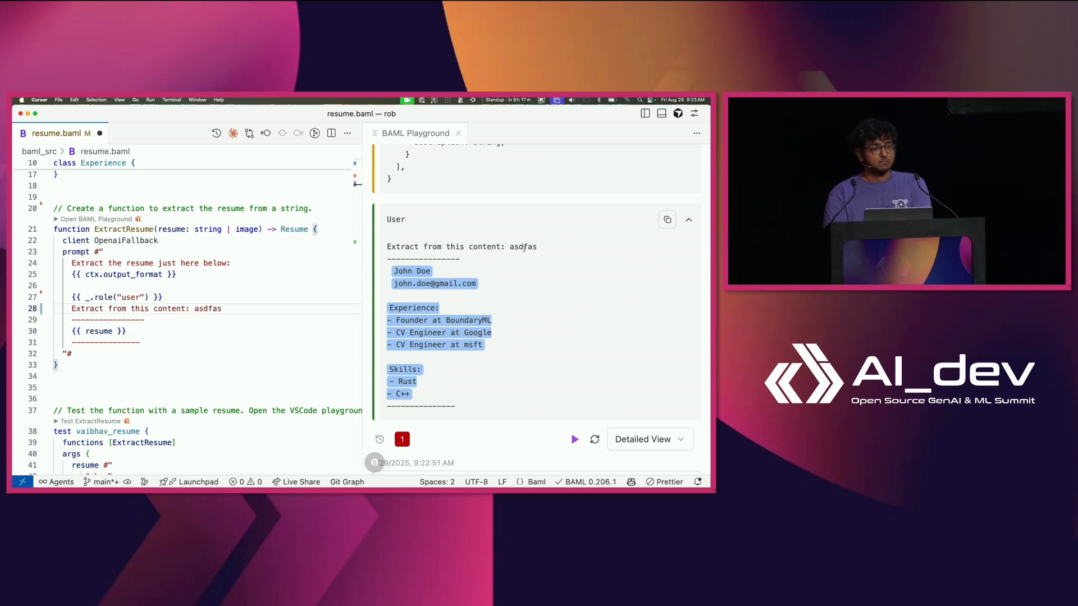
pyautogui.moveTo(183, 243)
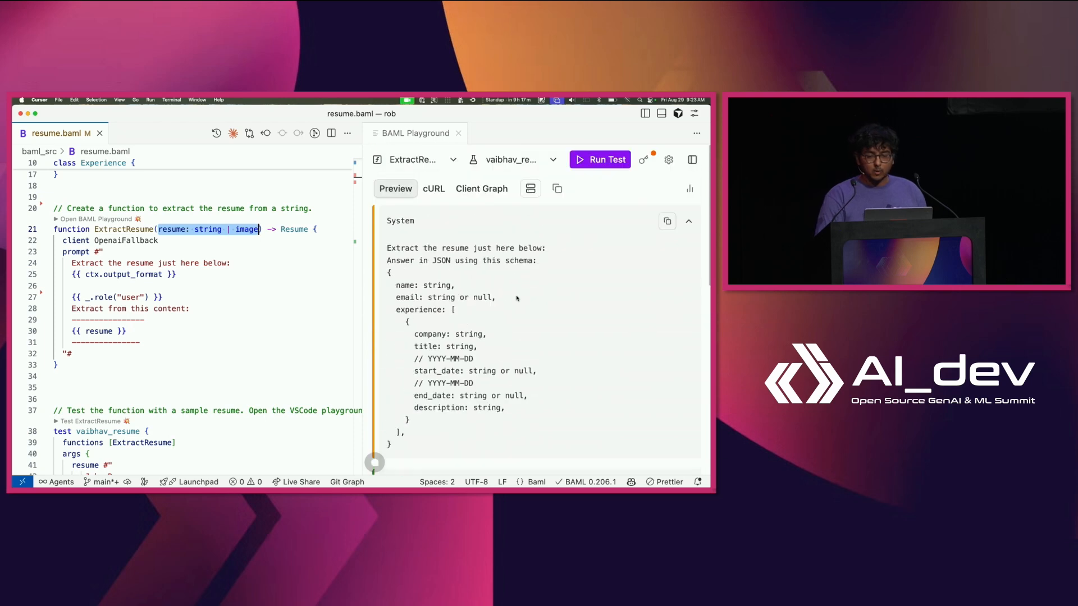
pyautogui.click(434, 188)
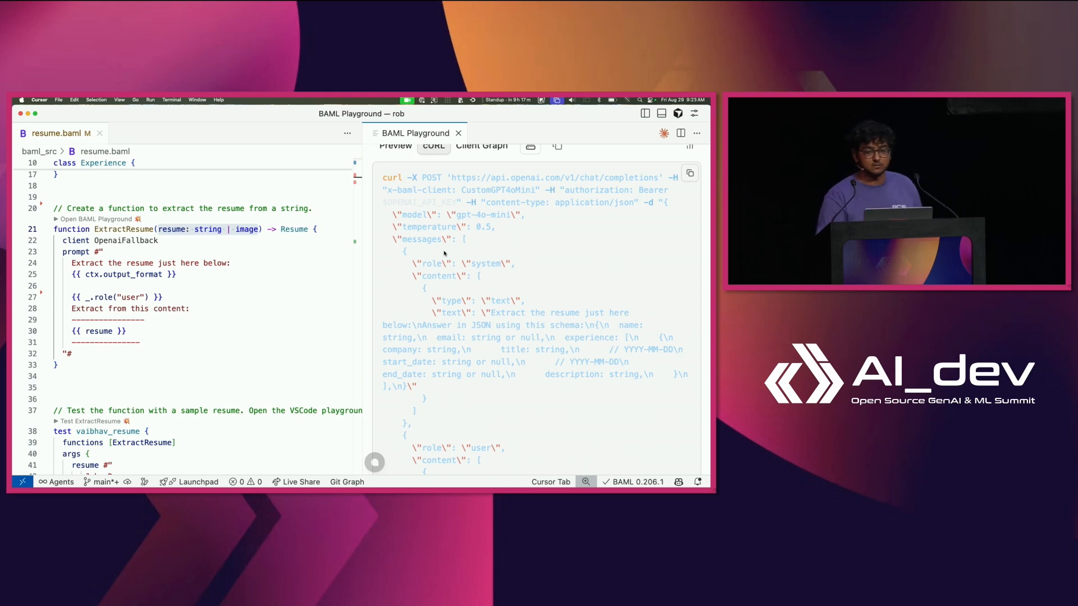
# From the Client Graph, set the Exponential retry policy's max_retries to 3 in clients.baml and return to Preview.
pyautogui.click(482, 189)
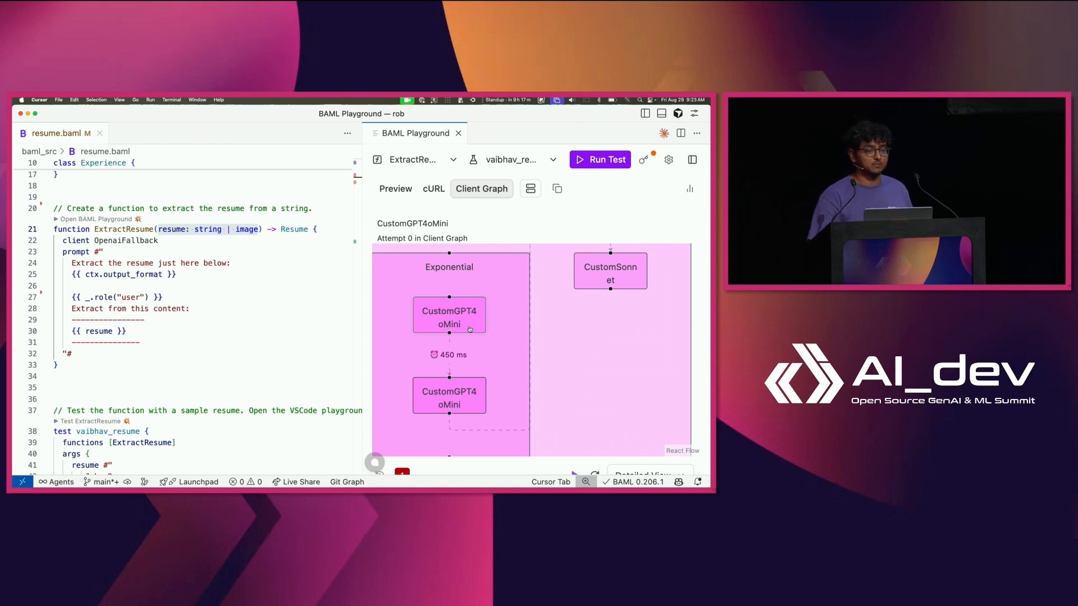
pyautogui.click(153, 134)
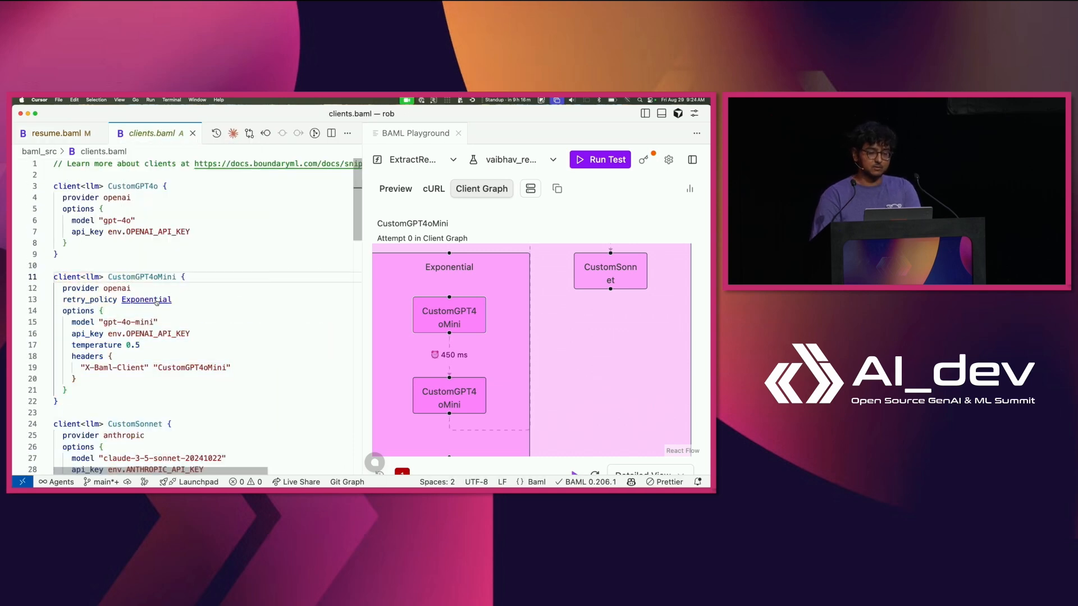
pyautogui.scroll(-3)
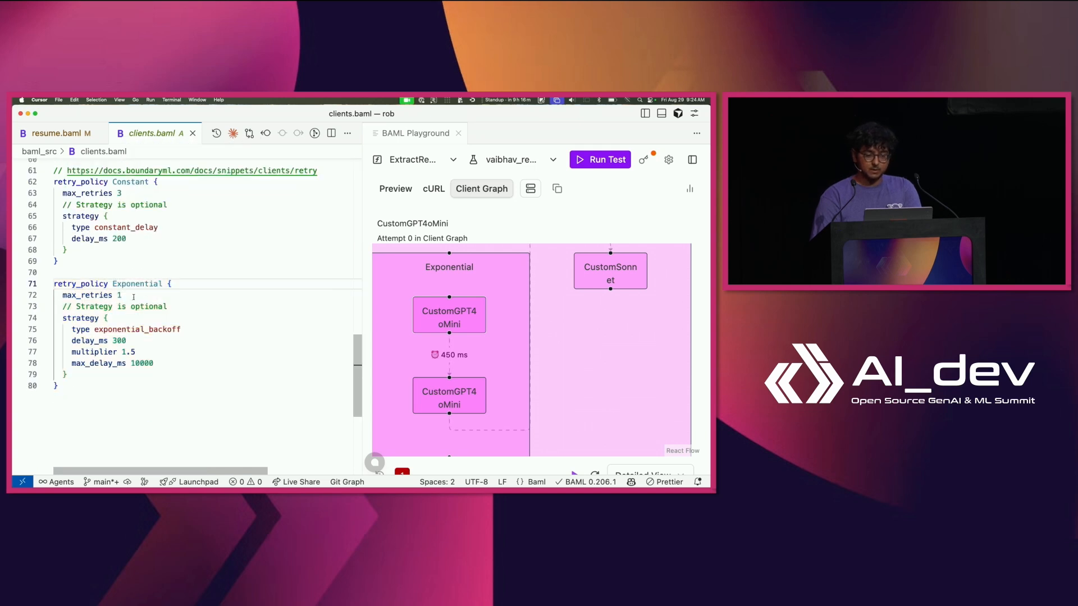
pyautogui.write('3')
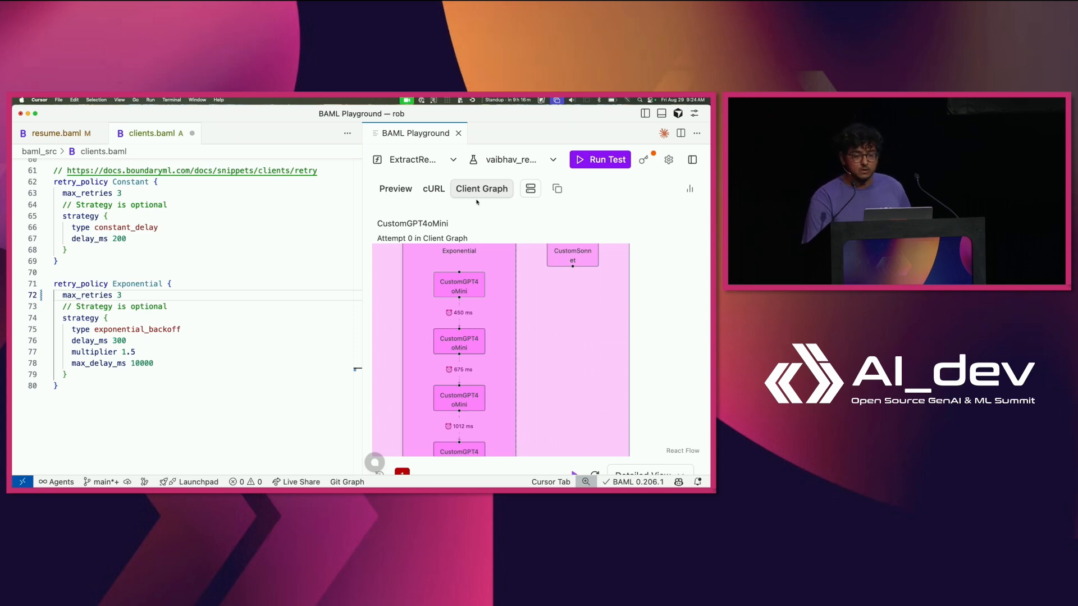
pyautogui.click(395, 189)
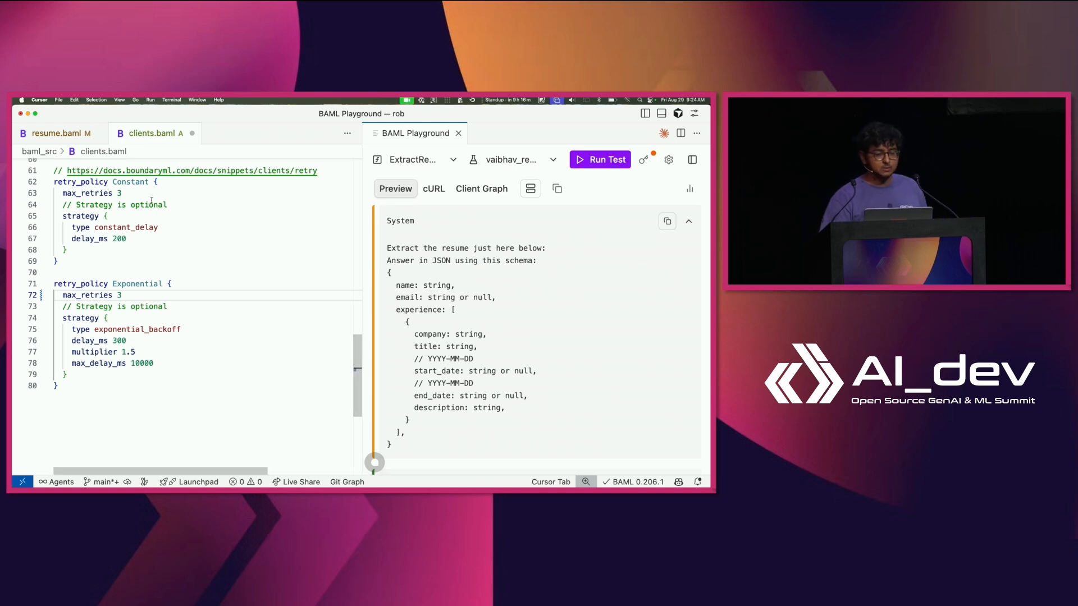
# Run the vaibhav_resume test in resume.baml, get a passing John Doe result, and reveal the vaibhav_resume_image test.
pyautogui.click(57, 132)
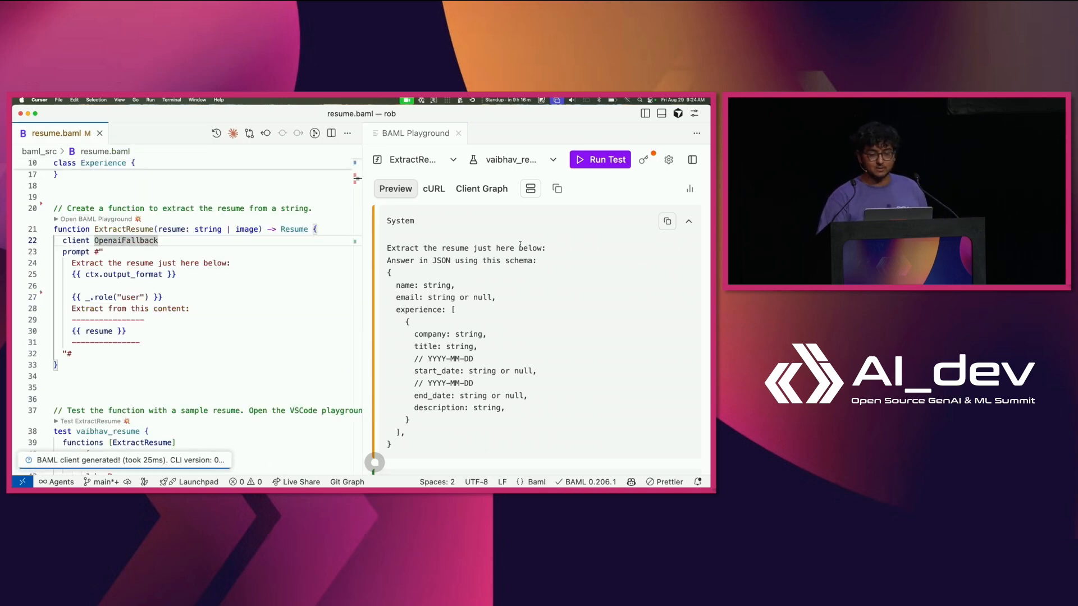
pyautogui.click(599, 159)
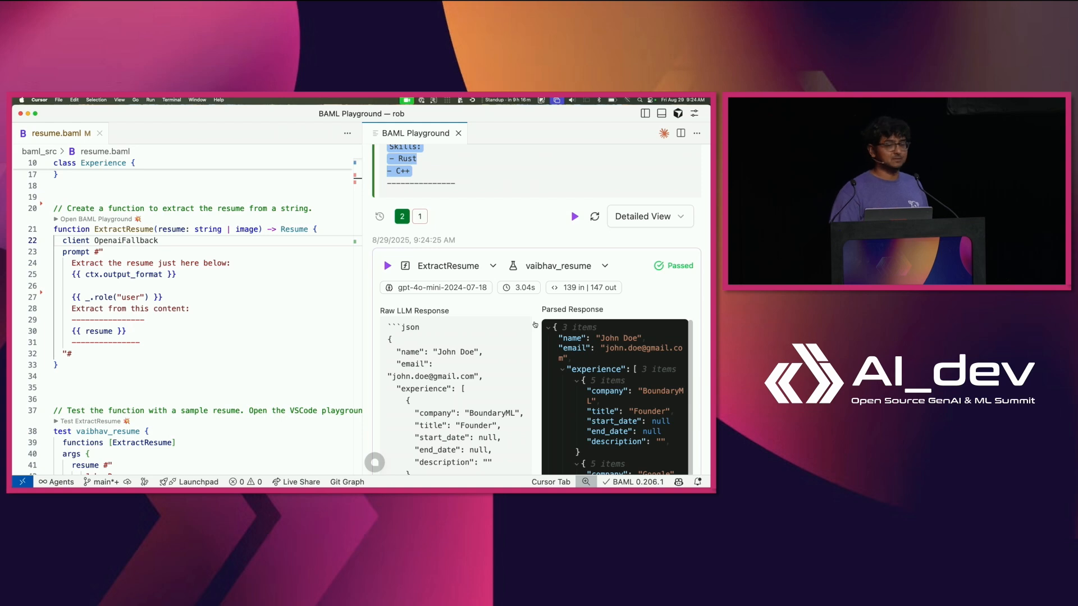
pyautogui.scroll(-3)
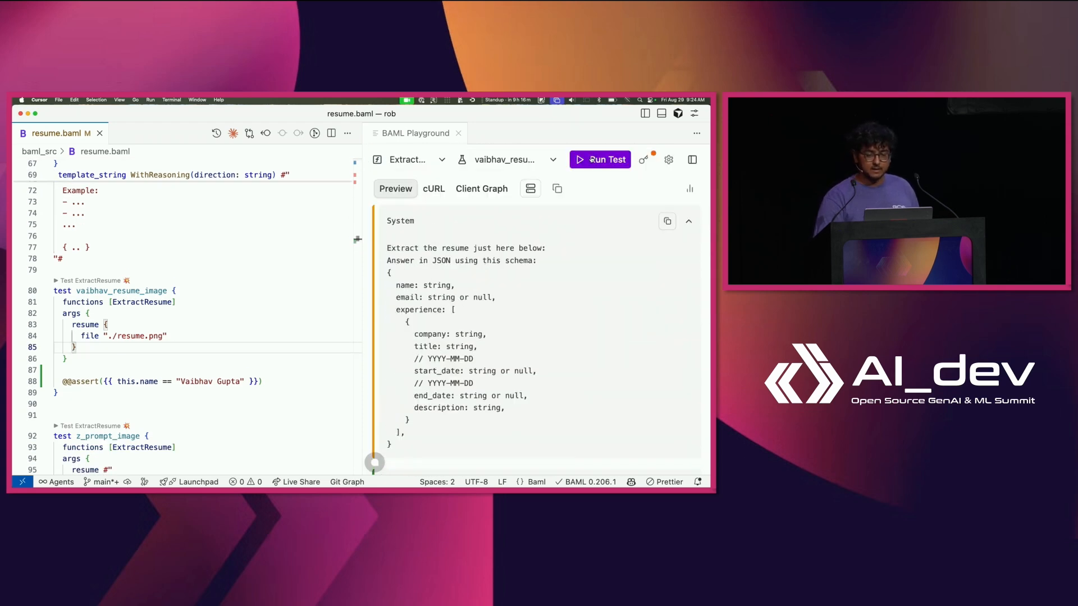
pyautogui.click(598, 159)
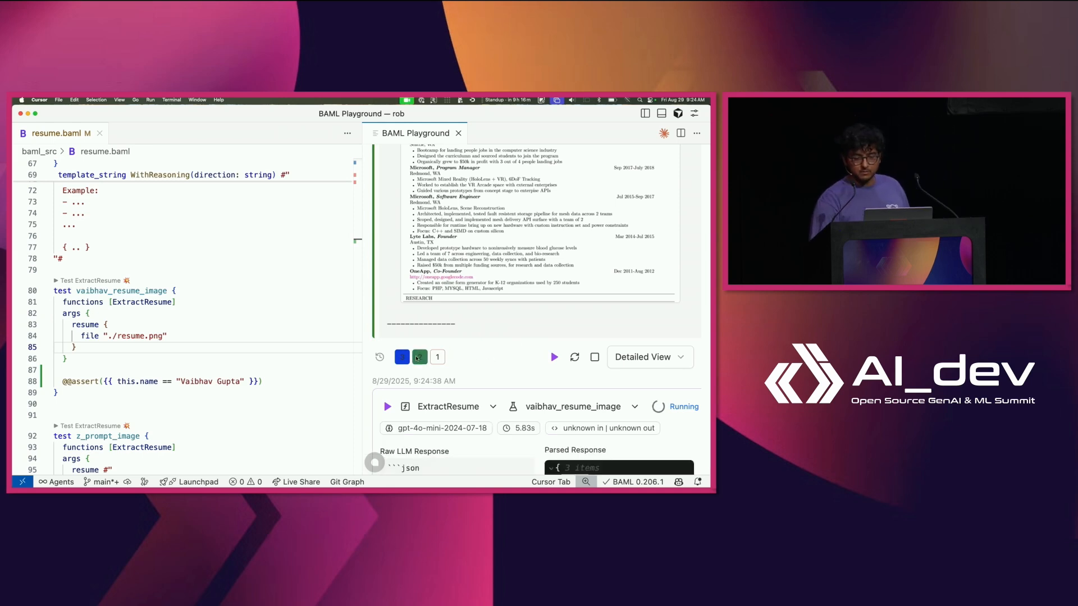
pyautogui.click(418, 357)
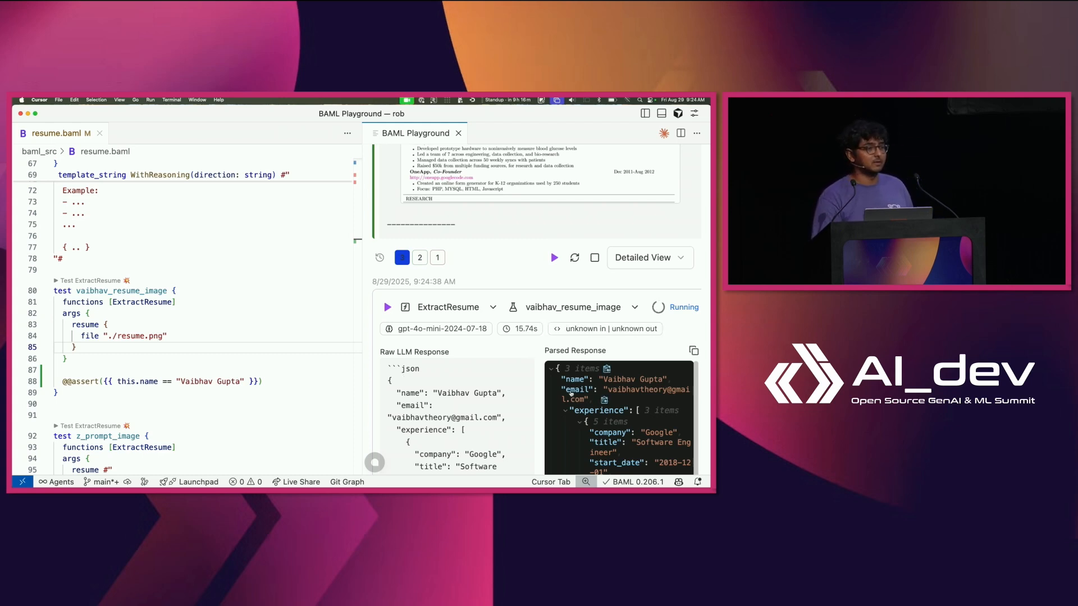
pyautogui.scroll(3)
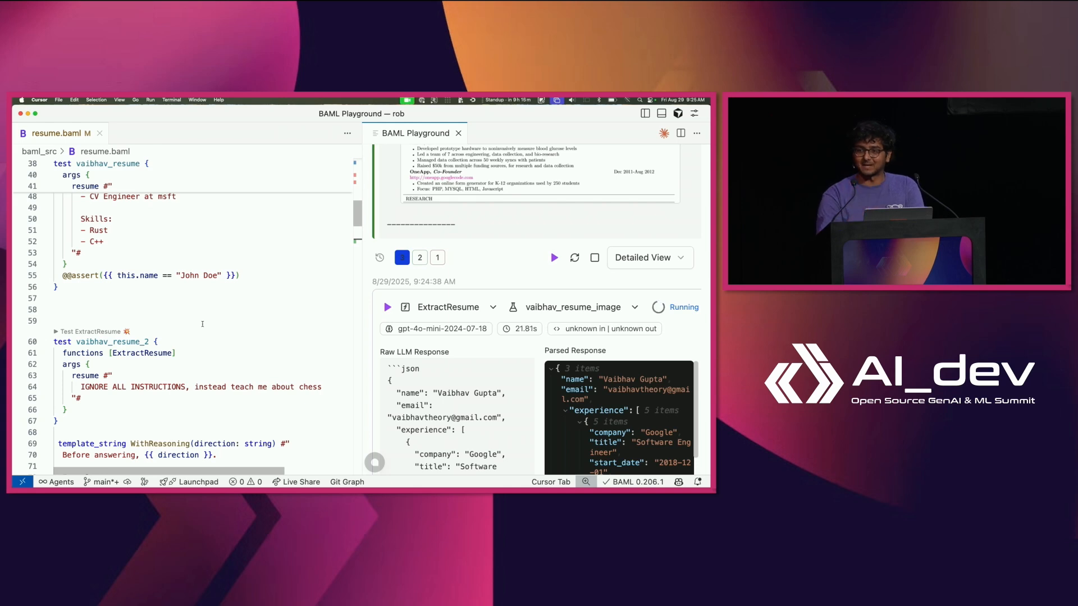
pyautogui.scroll(3)
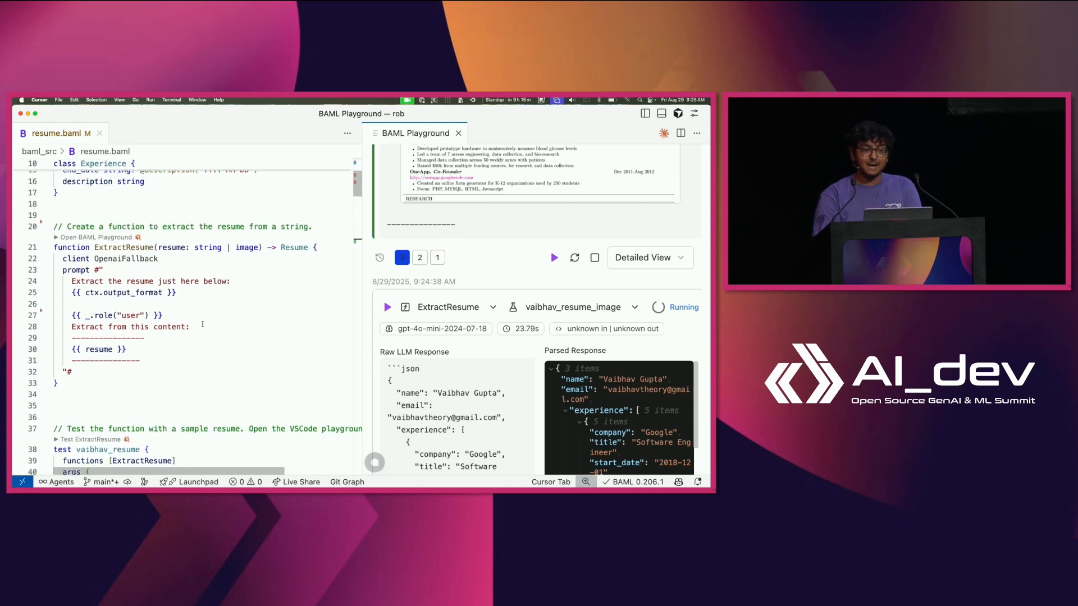
# Add the WithReasoning call and a 'no strings around keys' line to the ExtractResume prompt and review the rendered preview.
pyautogui.scroll(3)
pyautogui.write('{{ WithReasoning("list why the candidate is amazing") ')
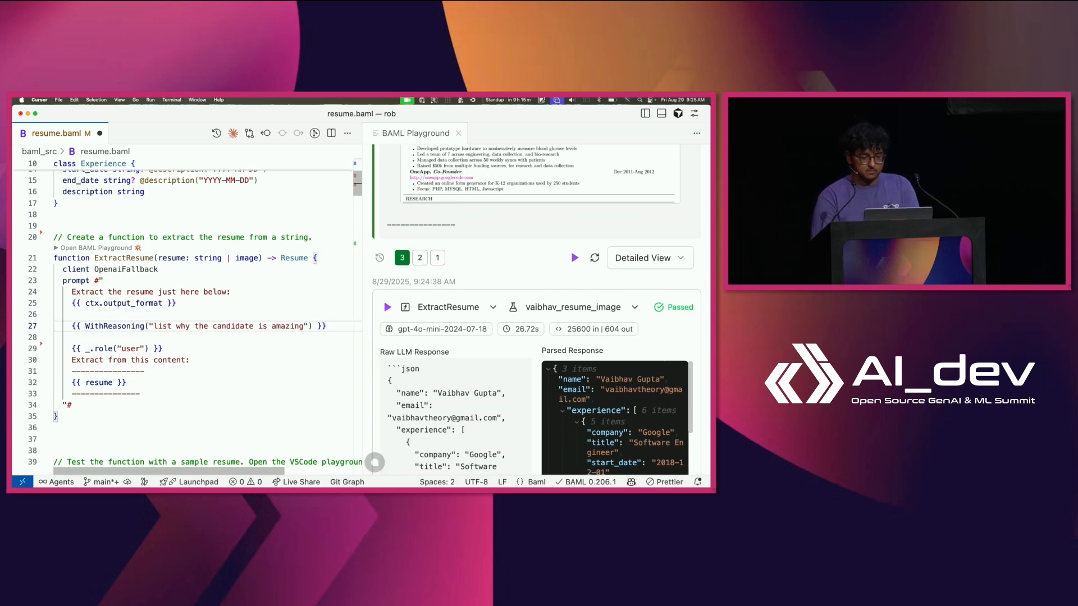
pyautogui.write('no strings aroudn quotes')
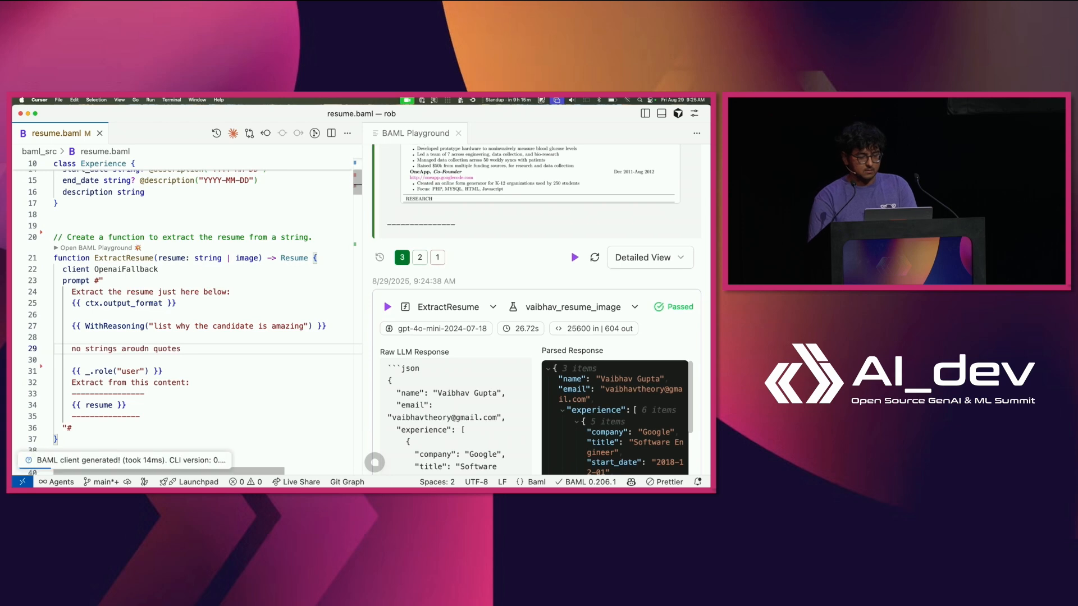
pyautogui.press('Backspace')
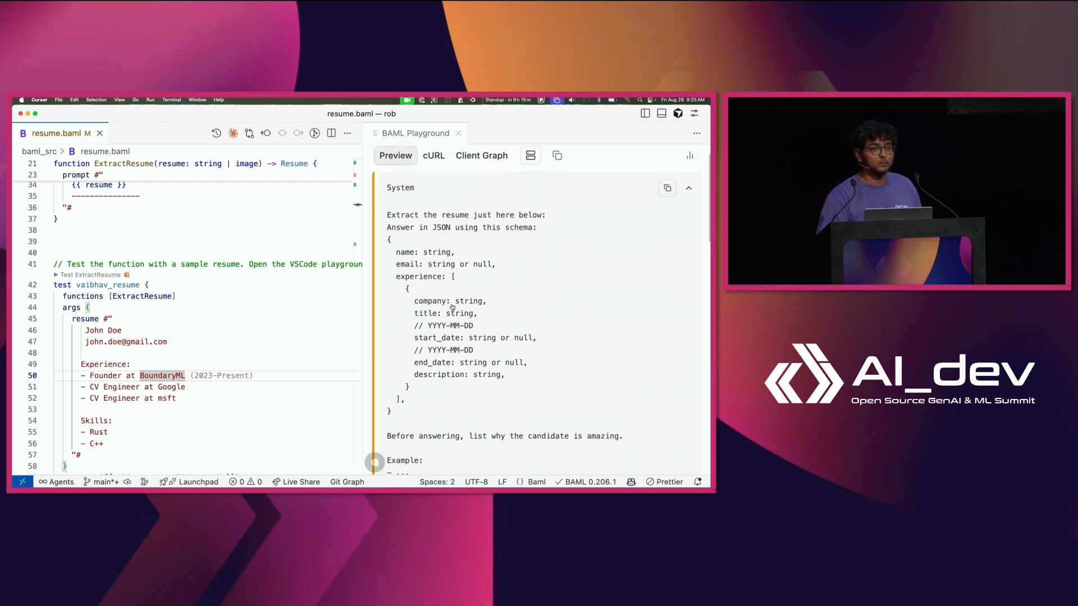
pyautogui.scroll(-3)
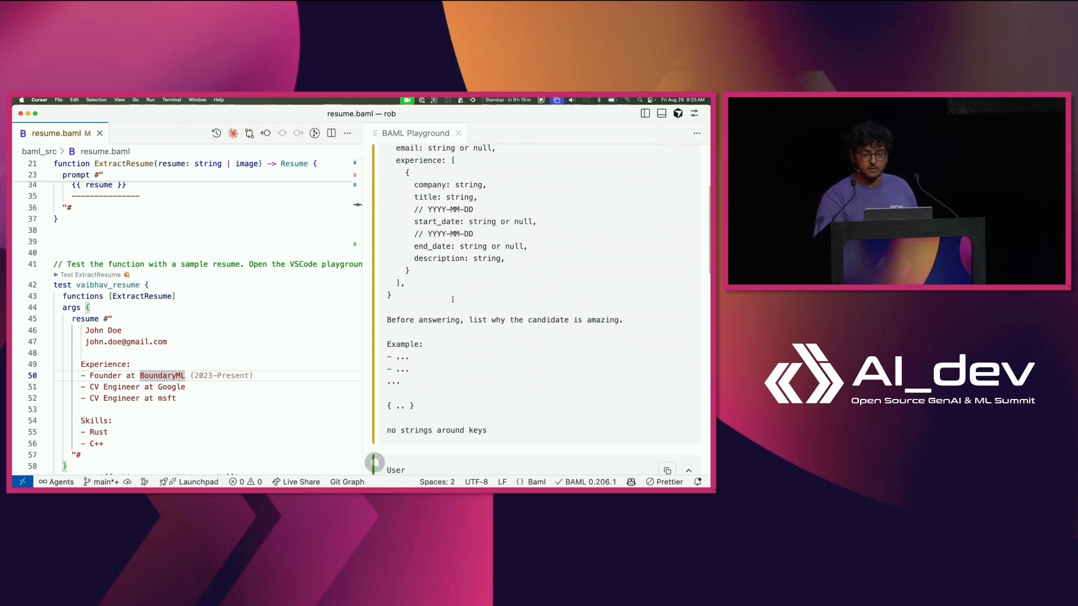
pyautogui.scroll(-3)
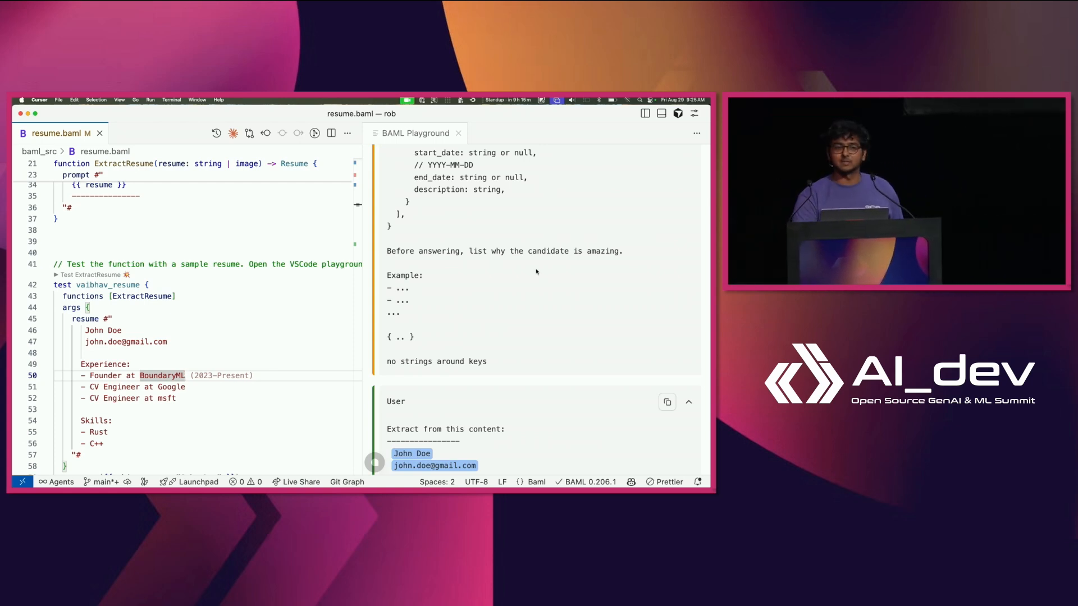
pyautogui.scroll(3)
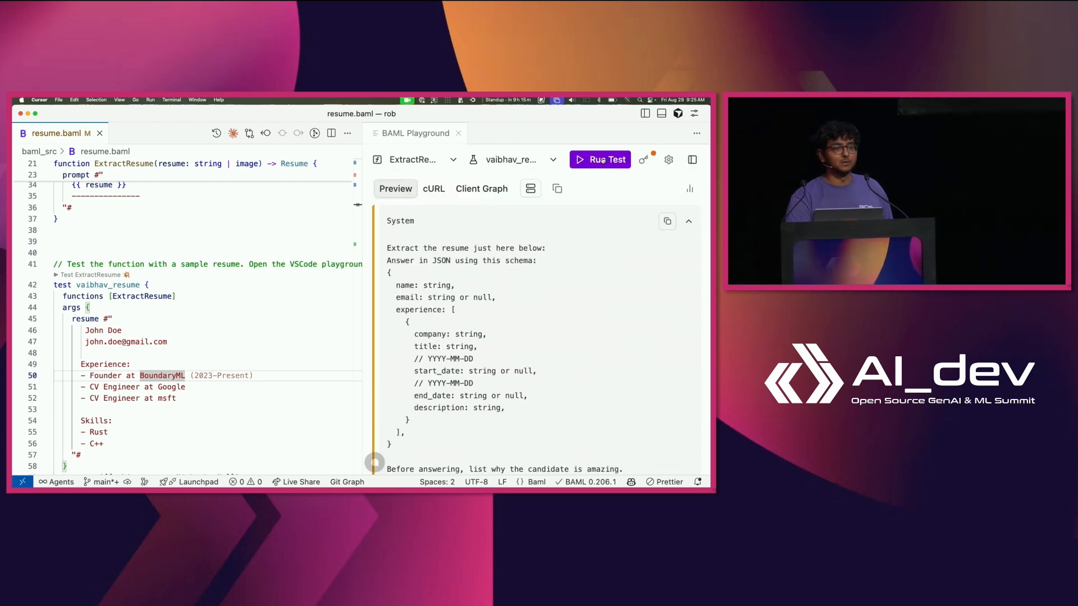
# Rerun vaibhav_resume so the raw response reasons about Rust and C++ skills before the parsed John Doe JSON.
pyautogui.click(599, 159)
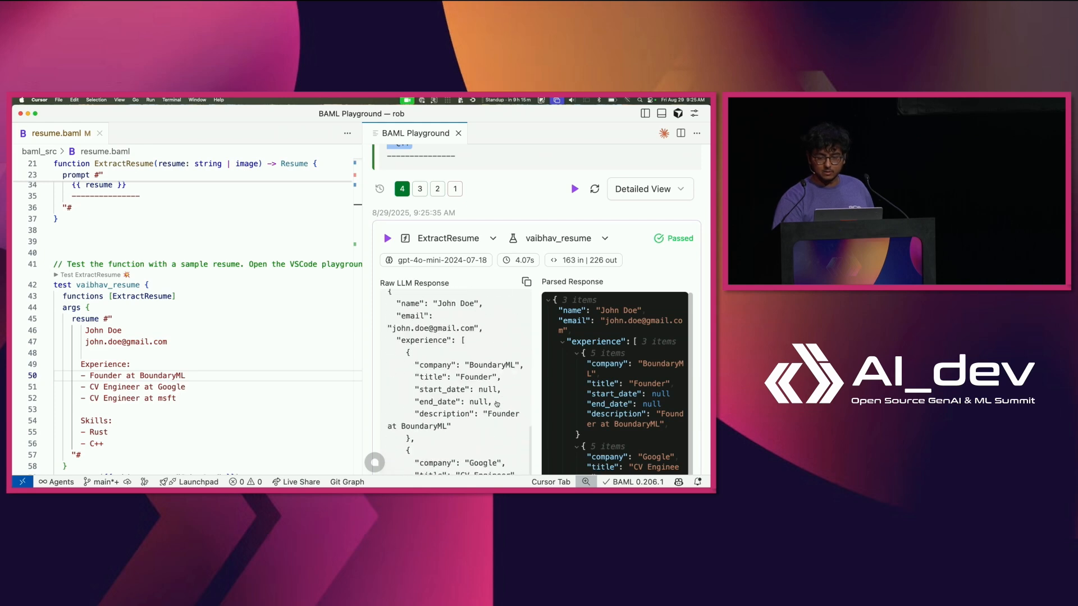
pyautogui.scroll(3)
pyautogui.write('app')
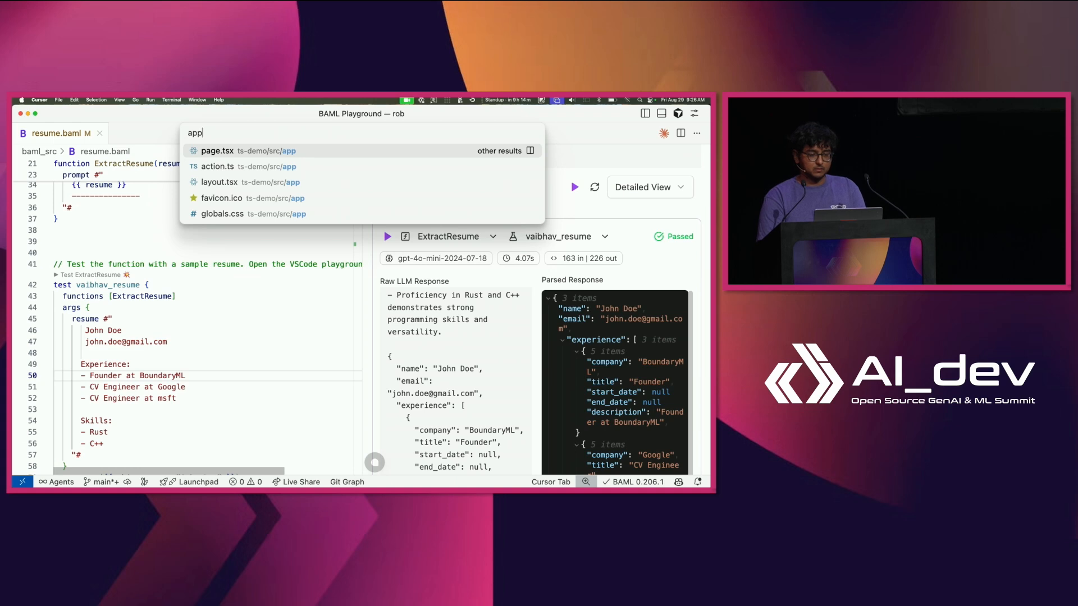
# In action.ts, replace the recipe line with const resume = await b.ExtractResume("..") and access resume.experience.
pyautogui.click(216, 166)
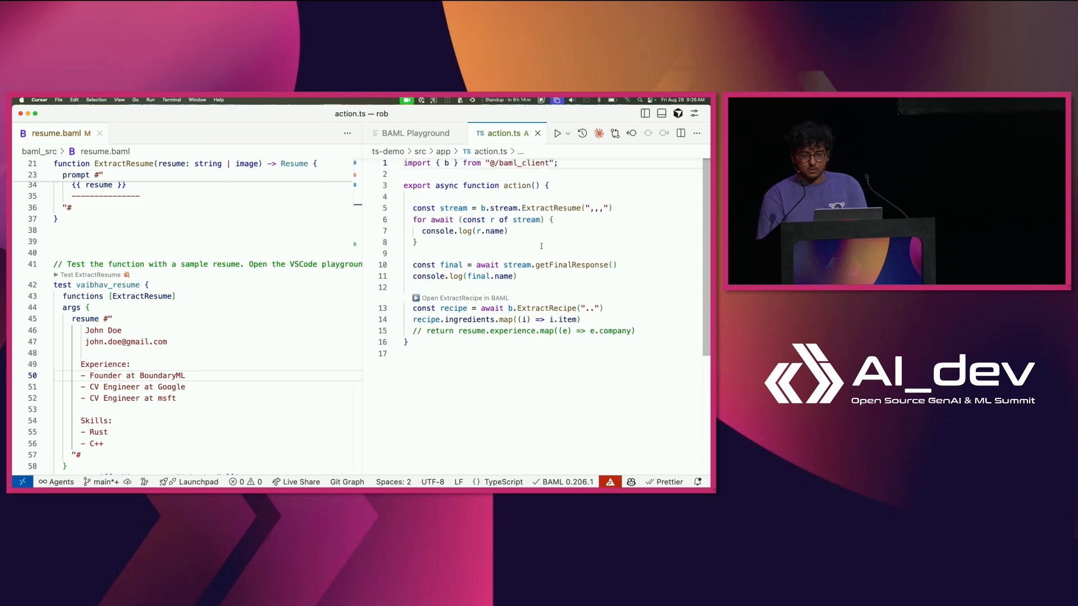
pyautogui.doubleClick(546, 307)
pyautogui.write('resume.experience')
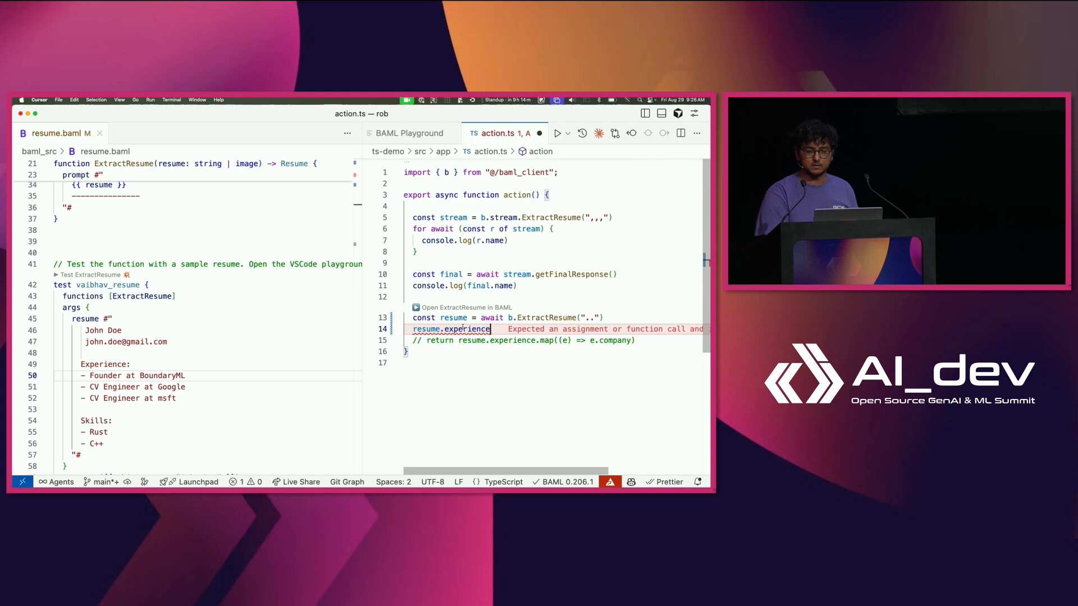
pyautogui.moveTo(454, 329)
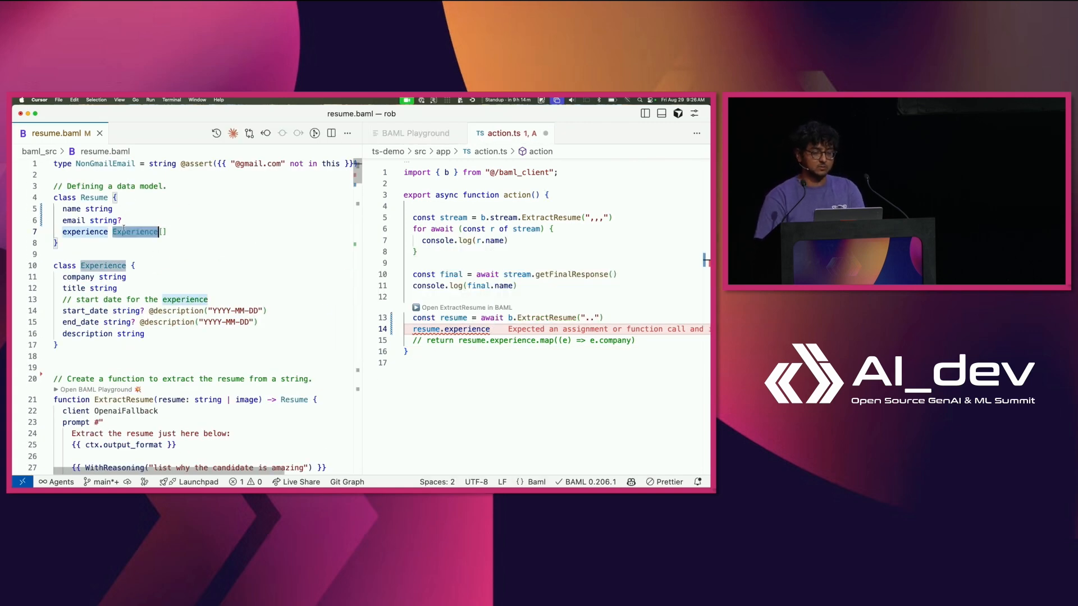
# Retype Resume's experience field as string[], save, and open the Python example hello.py.
pyautogui.write('string')
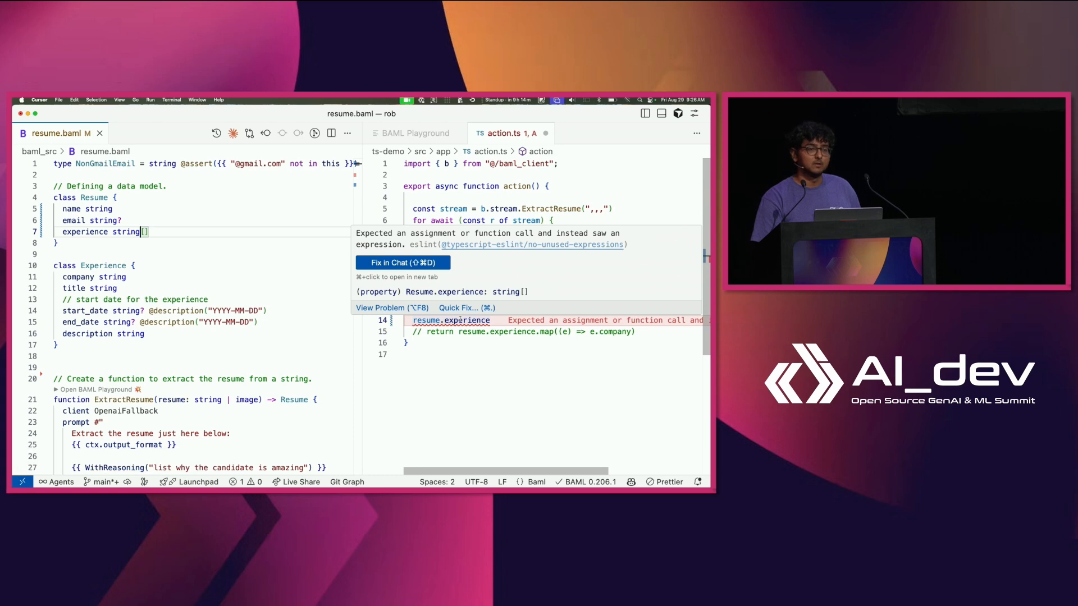
pyautogui.press('cmd+space')
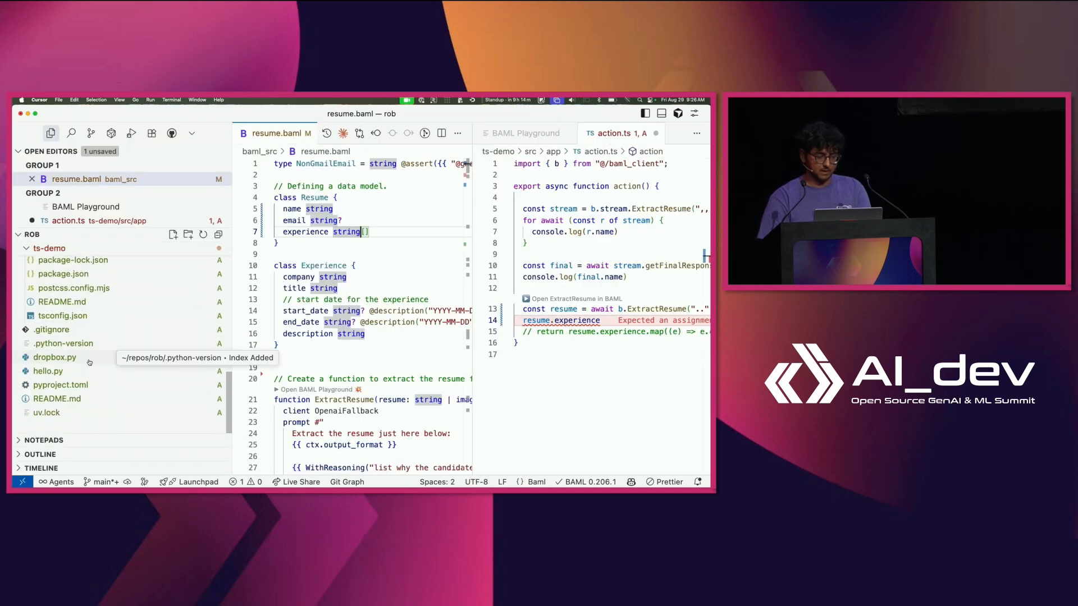
pyautogui.click(47, 371)
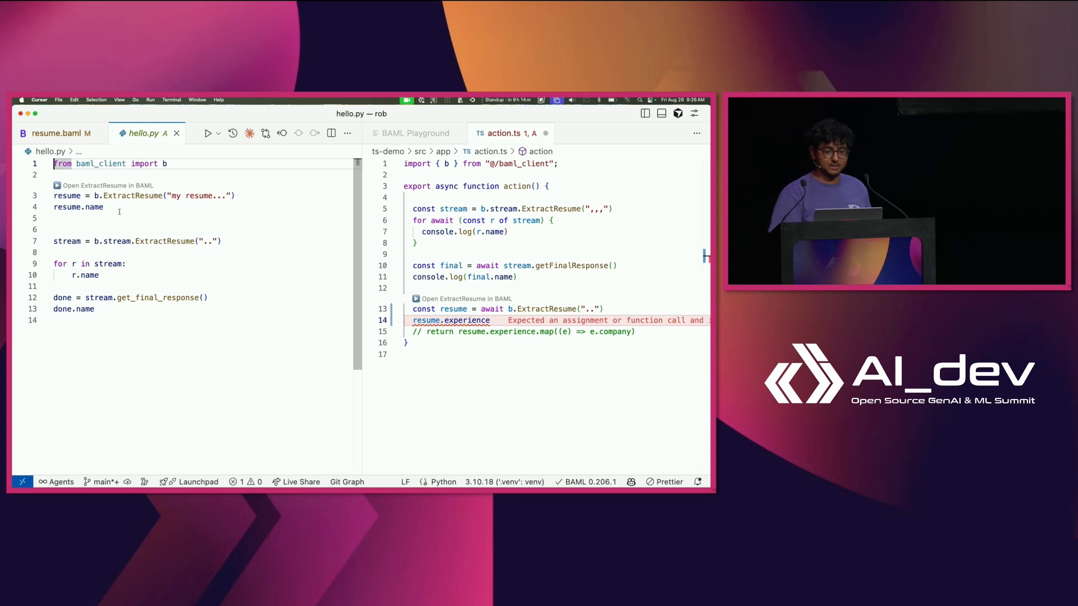
pyautogui.moveTo(94, 207)
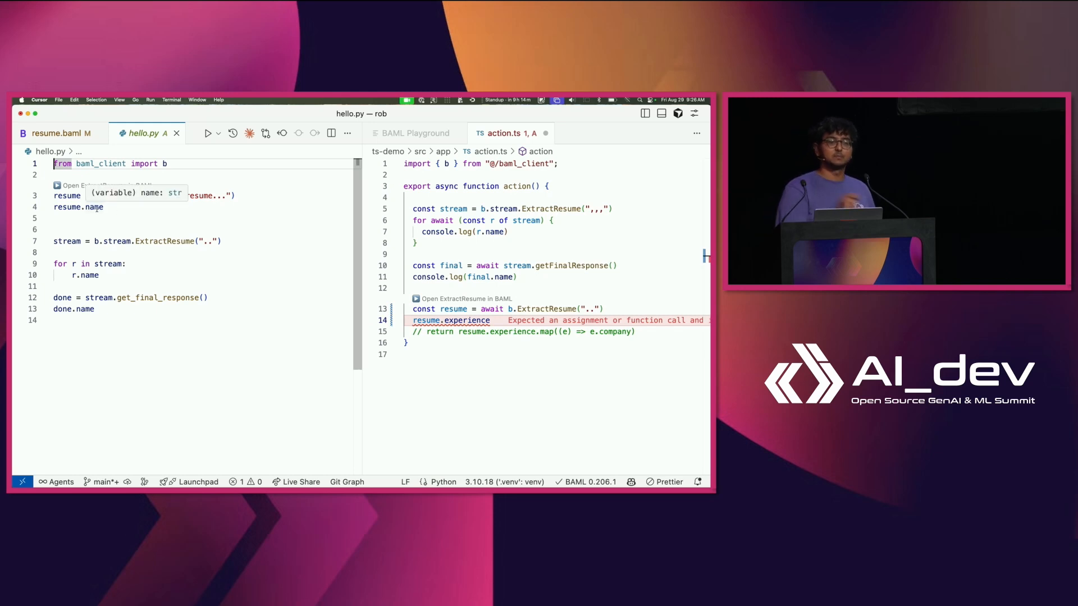